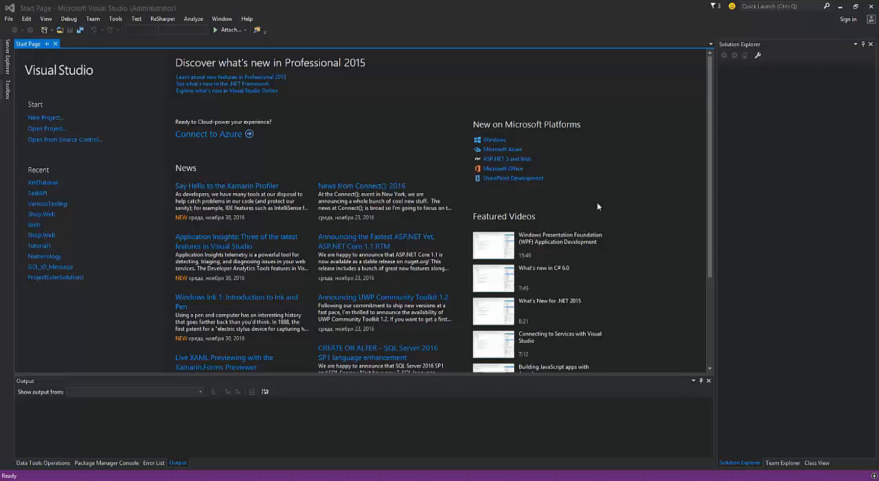
{"action": "mouse_move", "coordinate": [232, 139]}
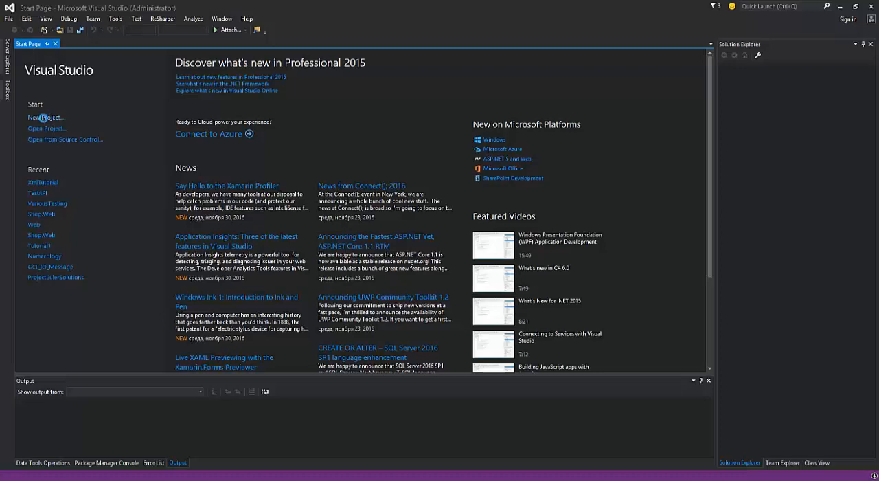
Step: Create ASP.NET project Tutorial.Rest in solution Tutorial.WebServices using the Empty template with Web API references
{"action": "left_click", "coordinate": [45, 117]}
{"action": "type", "text": "Tutorial.WebServices"}
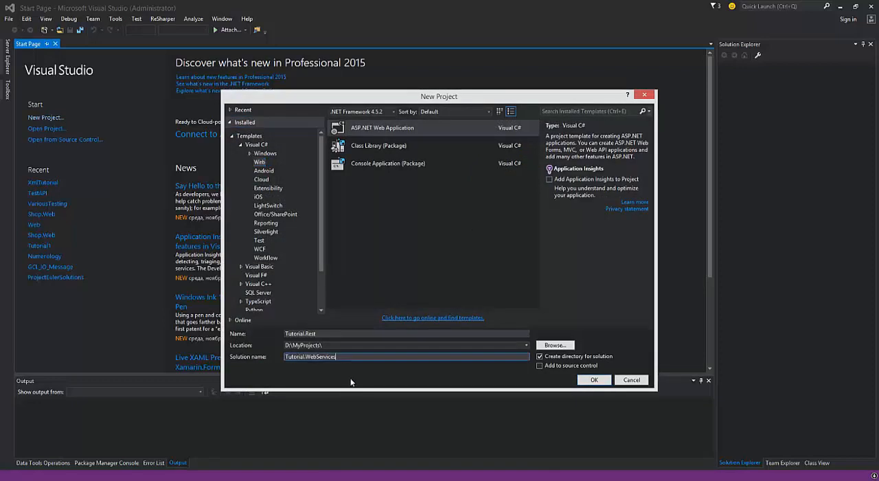
{"action": "left_click", "coordinate": [593, 380]}
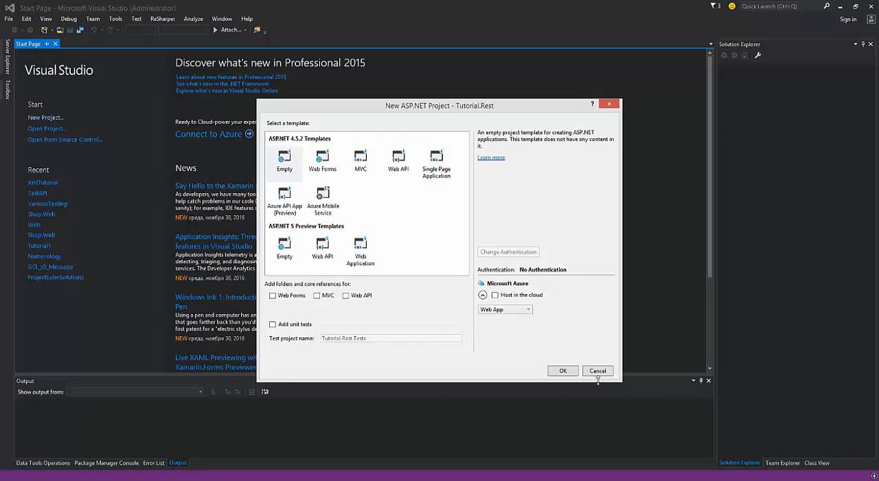
{"action": "left_click", "coordinate": [283, 161]}
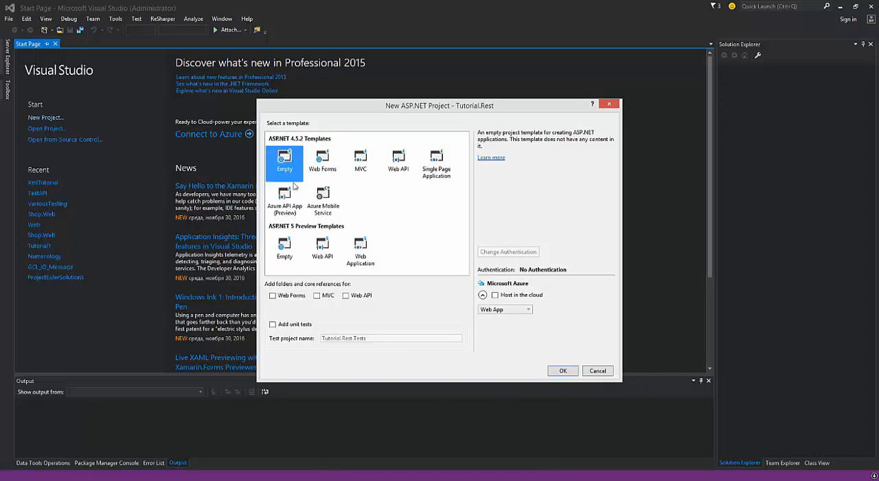
{"action": "mouse_move", "coordinate": [349, 301]}
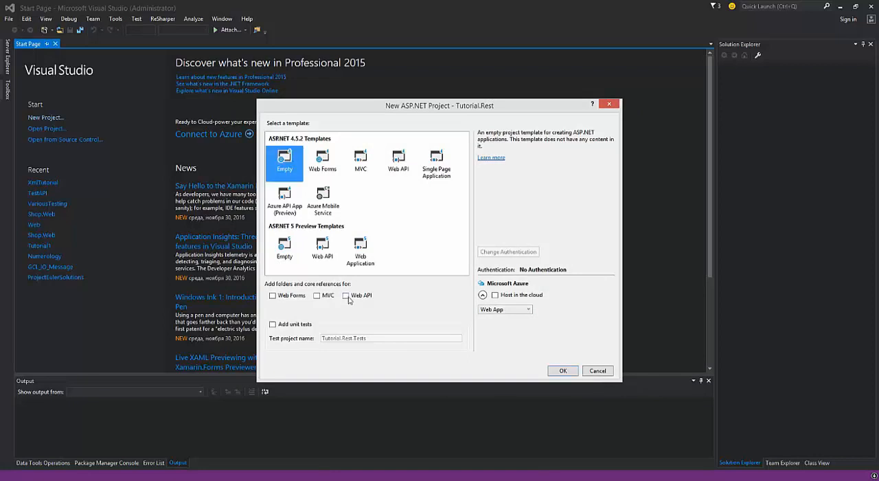
{"action": "left_click", "coordinate": [346, 295]}
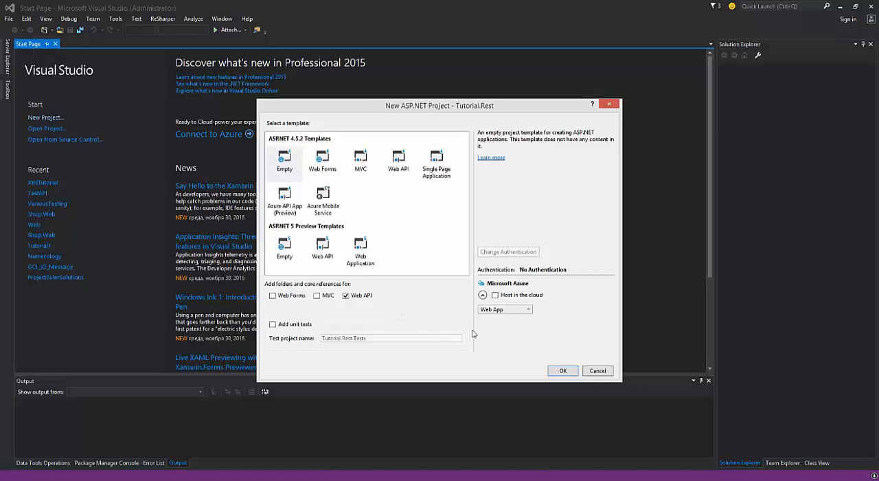
Step: Finish creating Tutorial.Rest and add an empty Web API 2 controller named ProductController to Controllers
{"action": "left_click", "coordinate": [562, 370]}
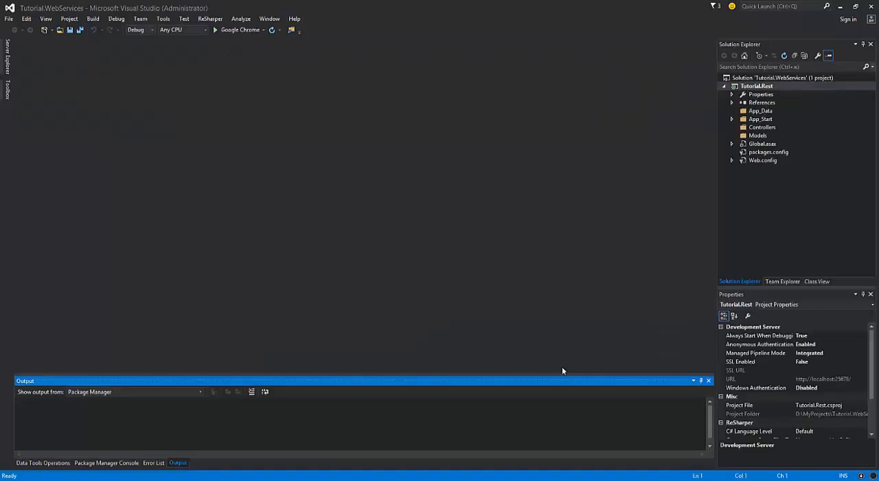
{"action": "mouse_move", "coordinate": [763, 132]}
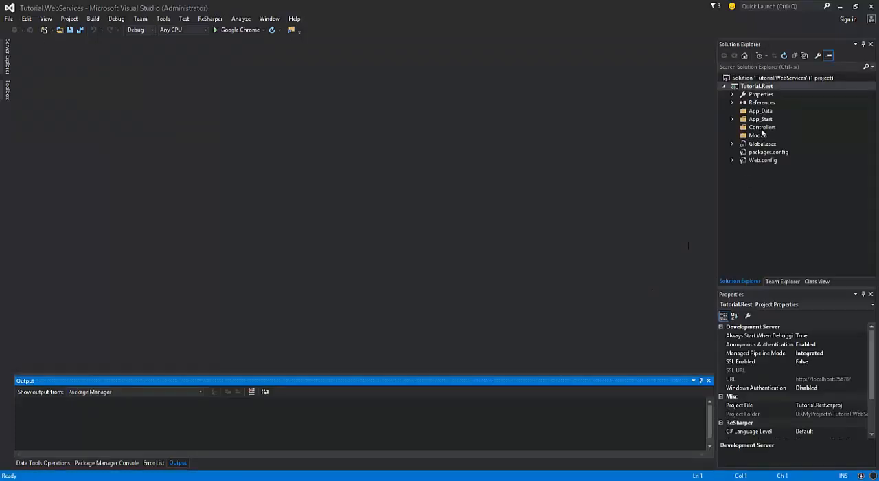
{"action": "left_click", "coordinate": [763, 128]}
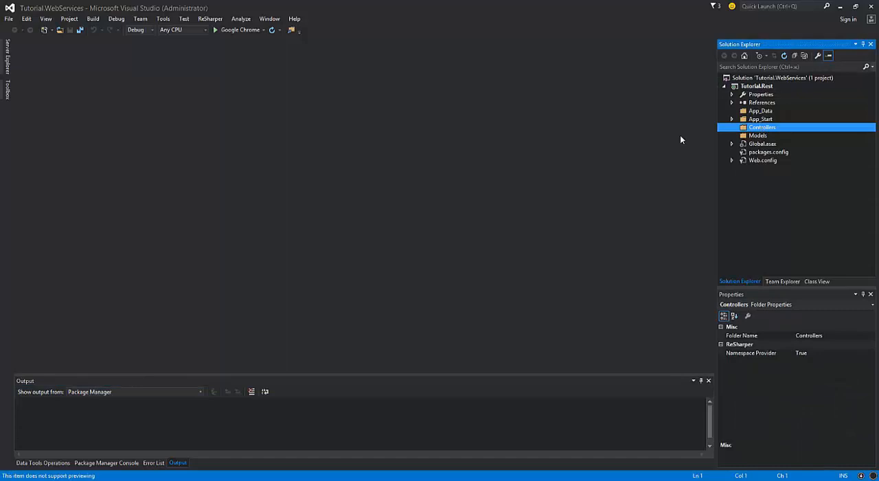
{"action": "right_click", "coordinate": [762, 127]}
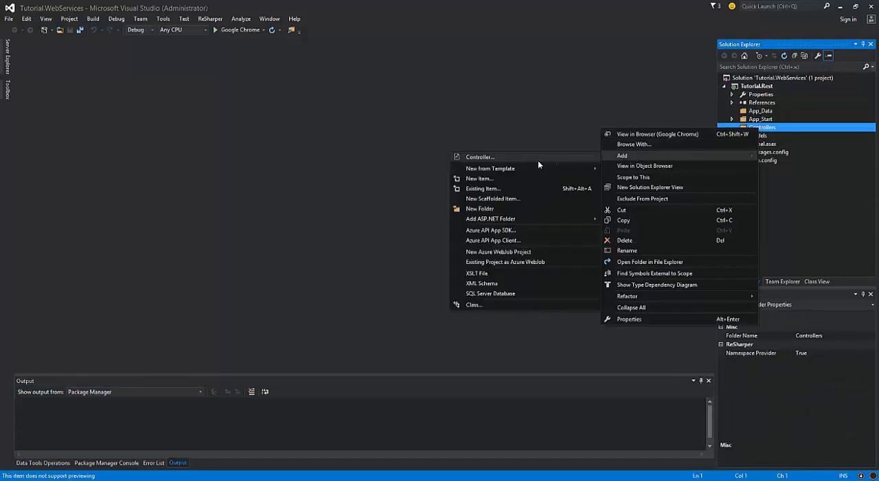
{"action": "left_click", "coordinate": [481, 157]}
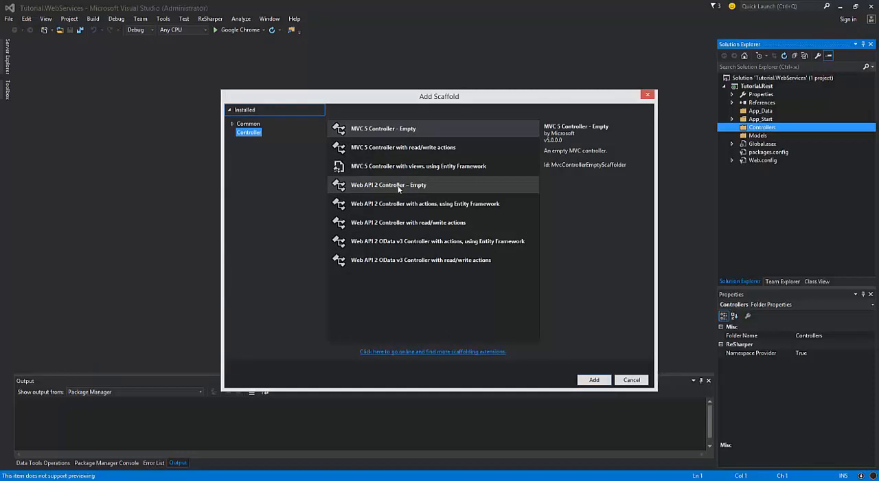
{"action": "left_click", "coordinate": [594, 380]}
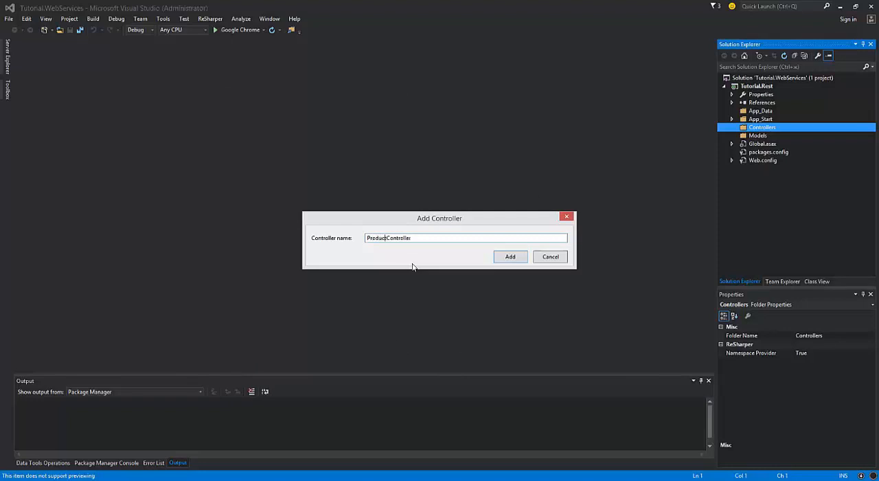
{"action": "left_click", "coordinate": [509, 257]}
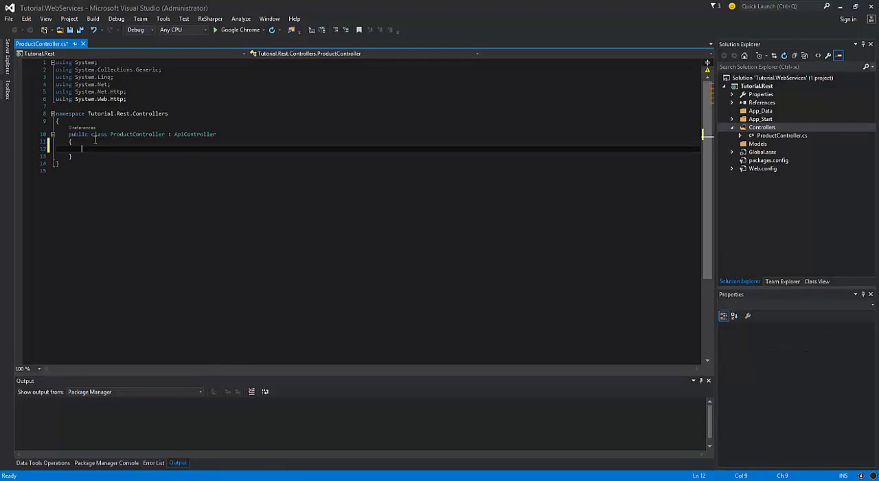
Step: Write a public GetString method and change the WebApiConfig route template to api/{controller}/{action}/{id}, saved
{"action": "type", "text": "public string GetString("}
{"action": "type", "text": "return \"Hello World\";"}
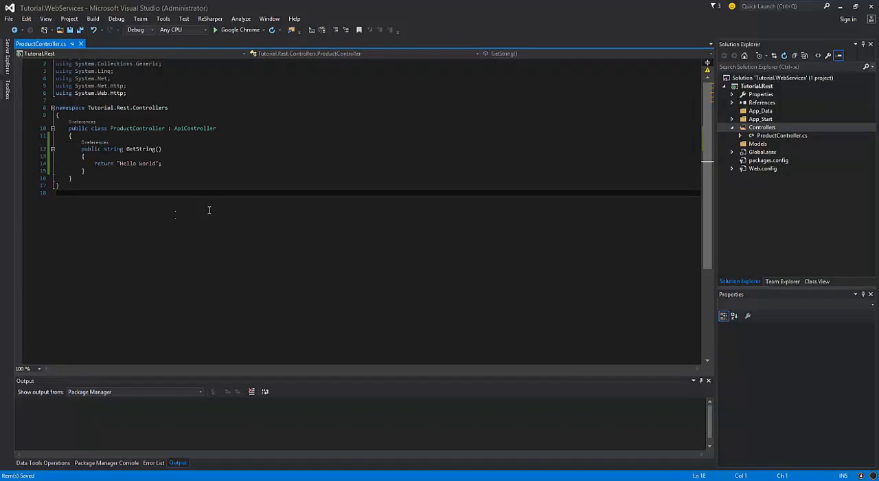
{"action": "mouse_move", "coordinate": [649, 204]}
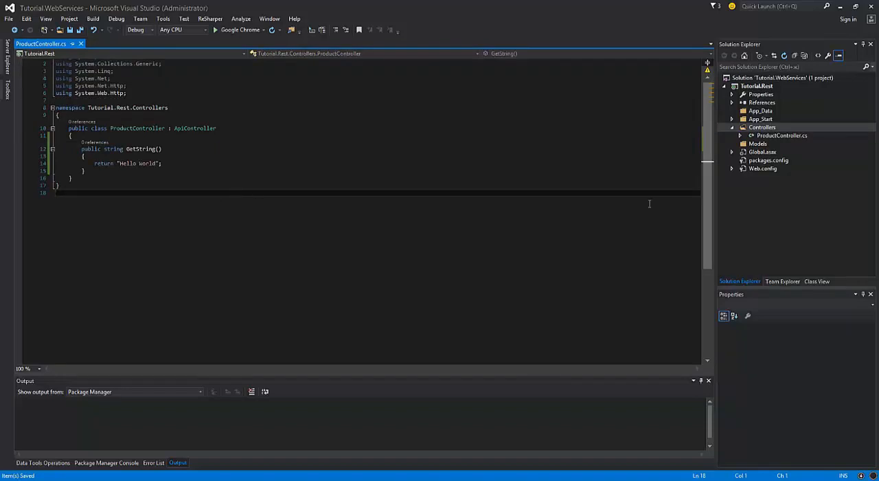
{"action": "left_click", "coordinate": [762, 135]}
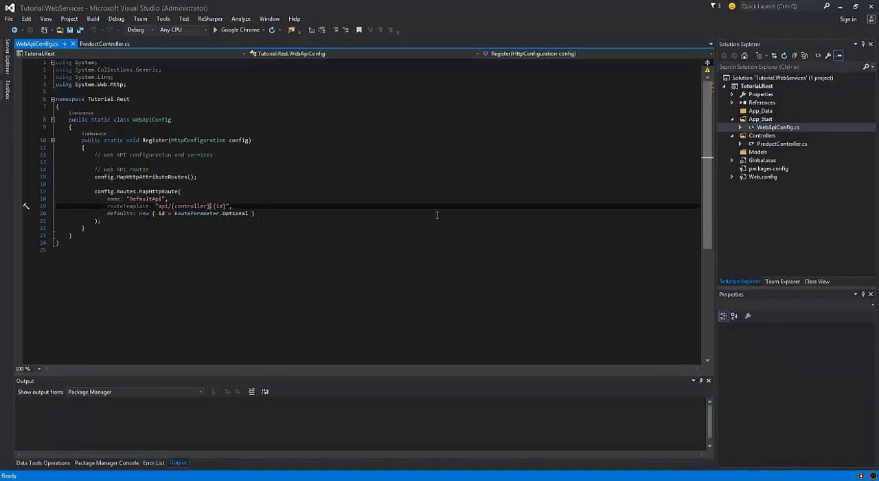
{"action": "type", "text": "{"}
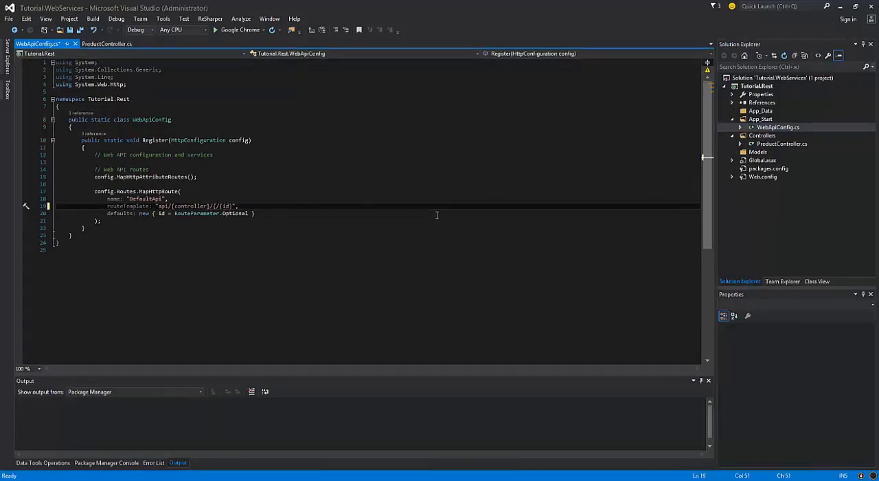
{"action": "type", "text": "/{action}"}
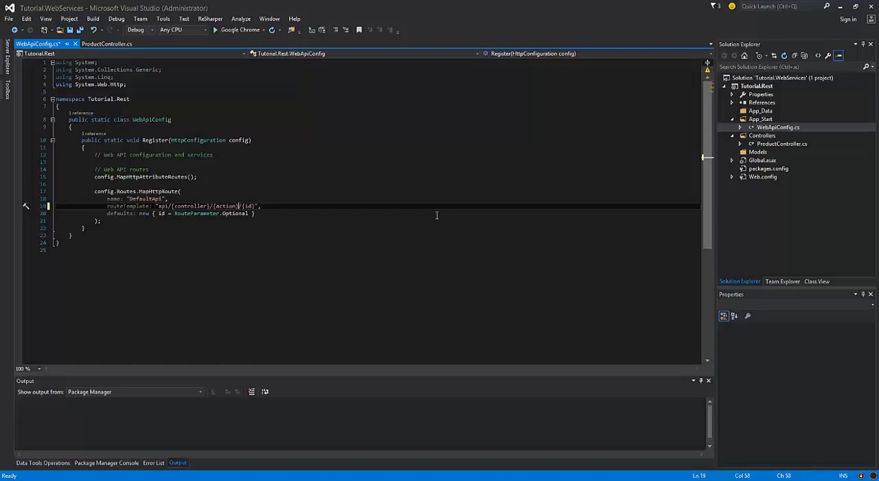
{"action": "left_click", "coordinate": [107, 43]}
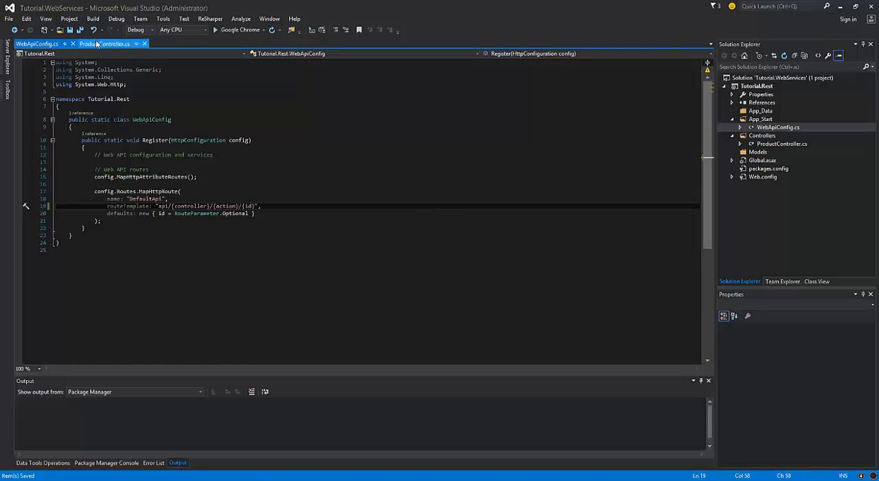
{"action": "left_click", "coordinate": [104, 44]}
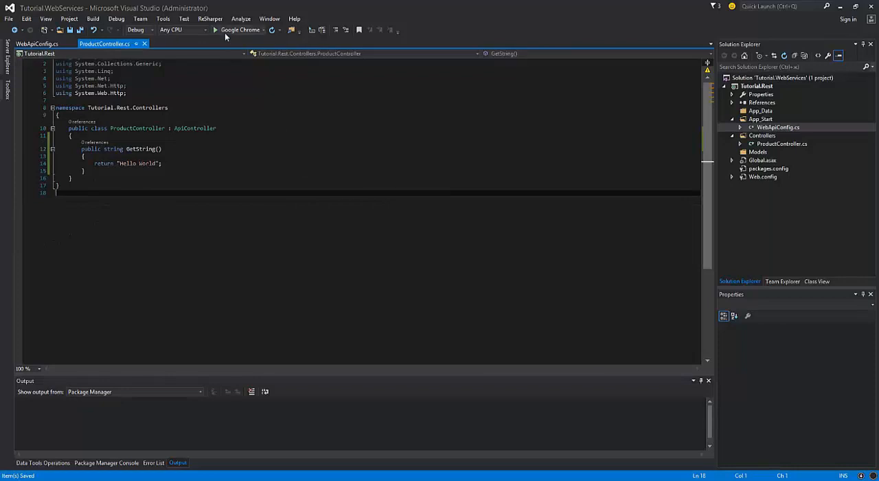
Step: Run the site in Chrome and extend the localhost:25678 address with api/product/
{"action": "left_click", "coordinate": [215, 29]}
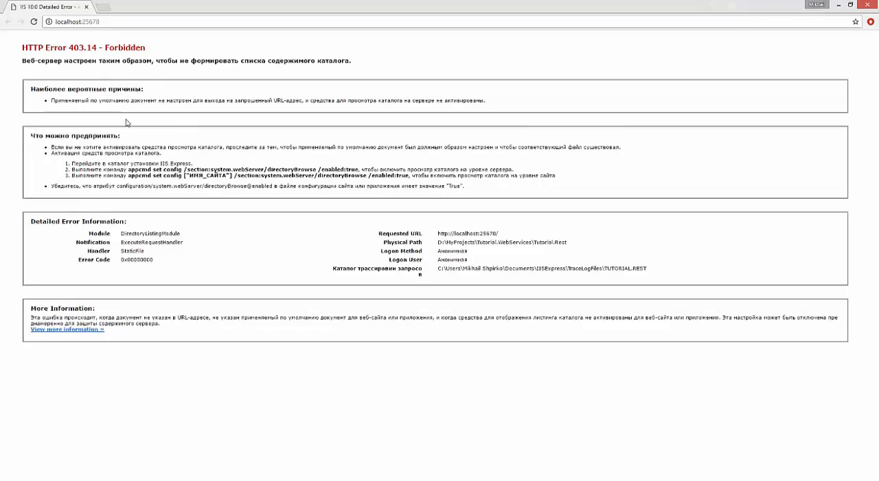
{"action": "mouse_move", "coordinate": [117, 115]}
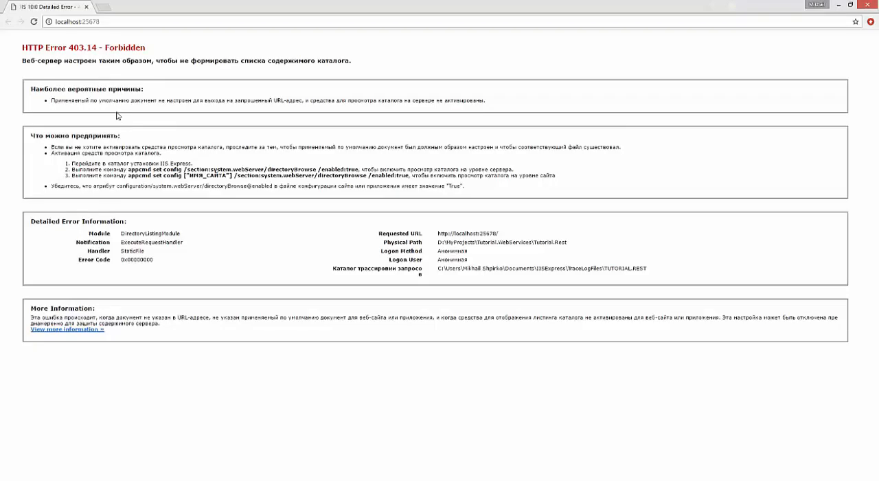
{"action": "left_click", "coordinate": [77, 22]}
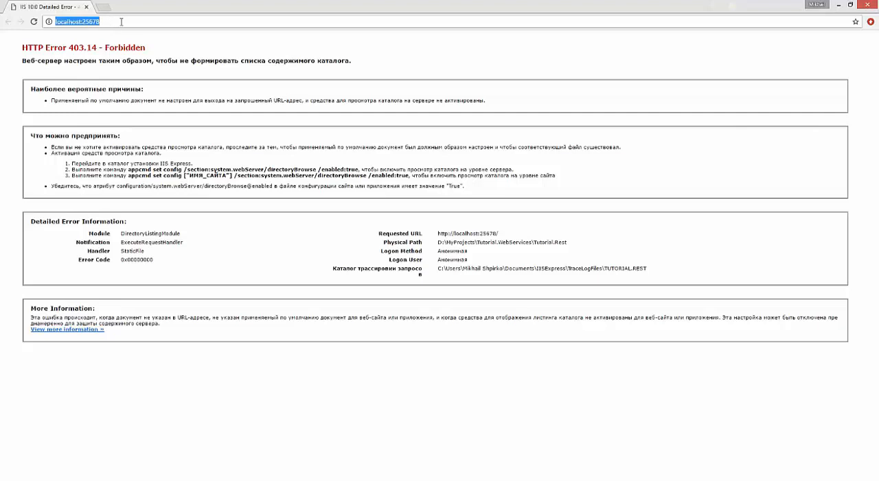
{"action": "left_click", "coordinate": [82, 21]}
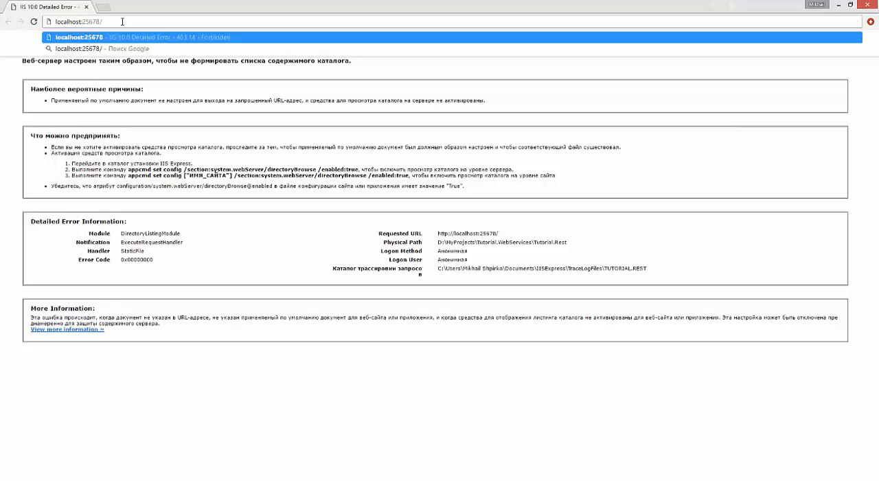
{"action": "type", "text": "api/"}
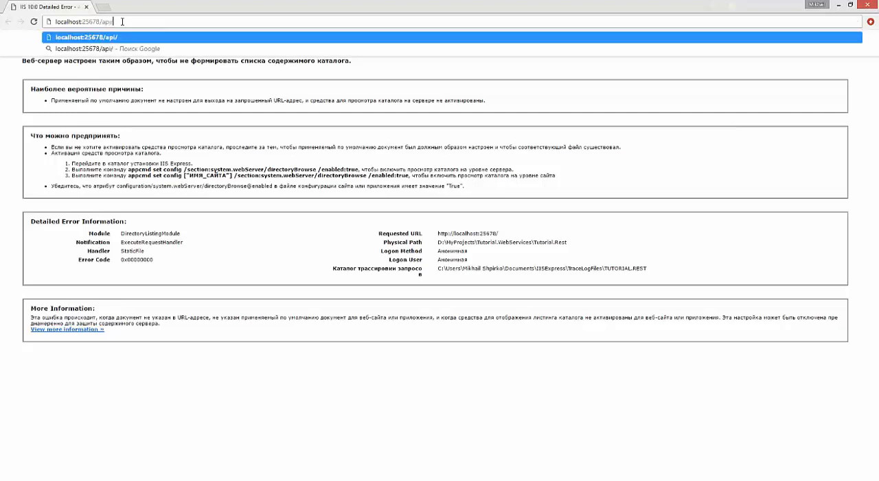
{"action": "type", "text": "product/getstring"}
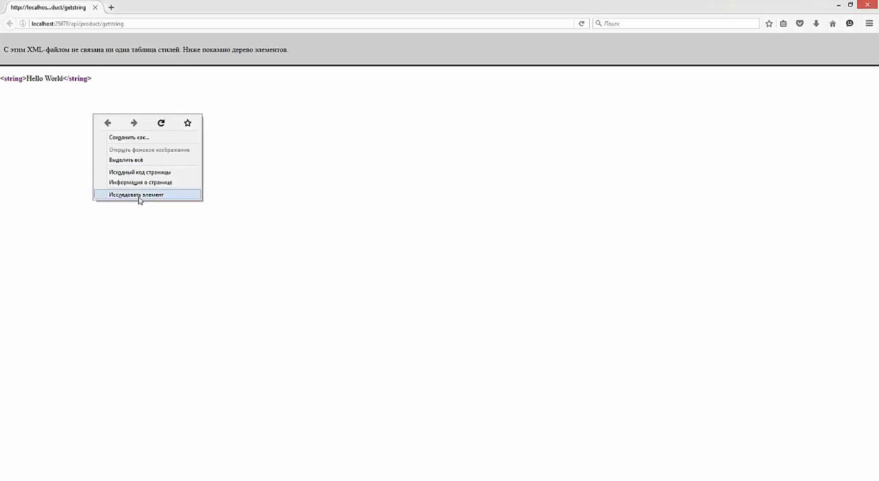
Step: Enlarge the developer tools, switch to the Network monitor and reload to capture the getstring request
{"action": "left_click", "coordinate": [137, 194]}
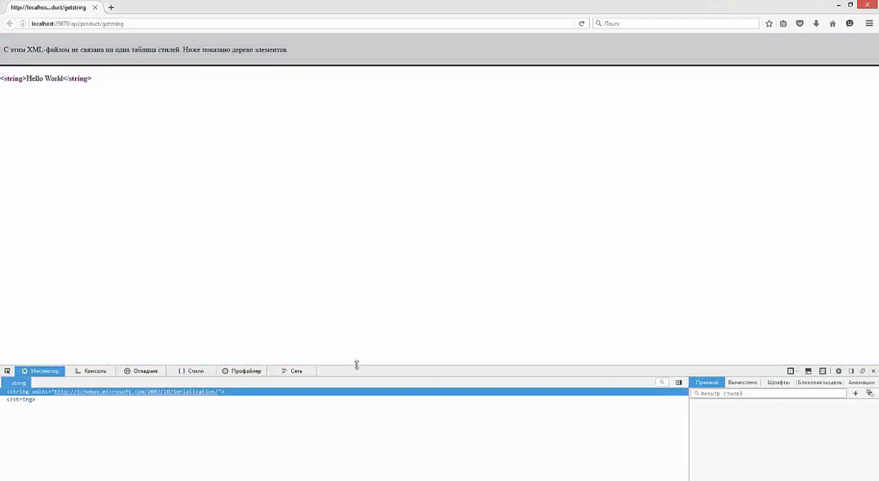
{"action": "left_click_drag", "start_coordinate": [350, 364], "coordinate": [350, 148]}
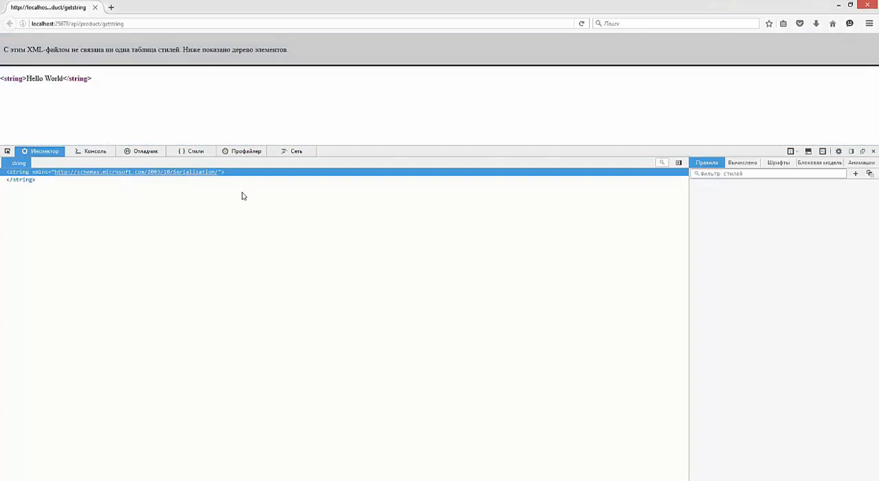
{"action": "left_click", "coordinate": [291, 152]}
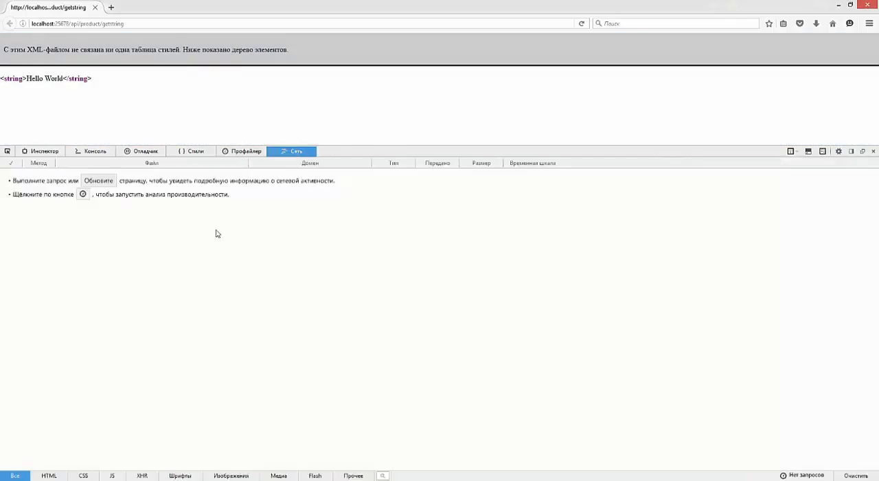
{"action": "left_click", "coordinate": [581, 23]}
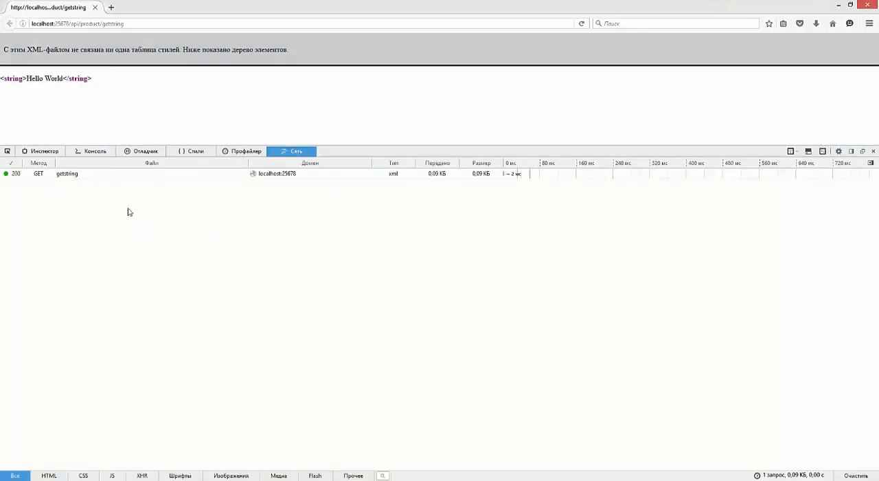
Step: Inspect the getstring request's headers and its XML Hello World response body
{"action": "left_click", "coordinate": [66, 173]}
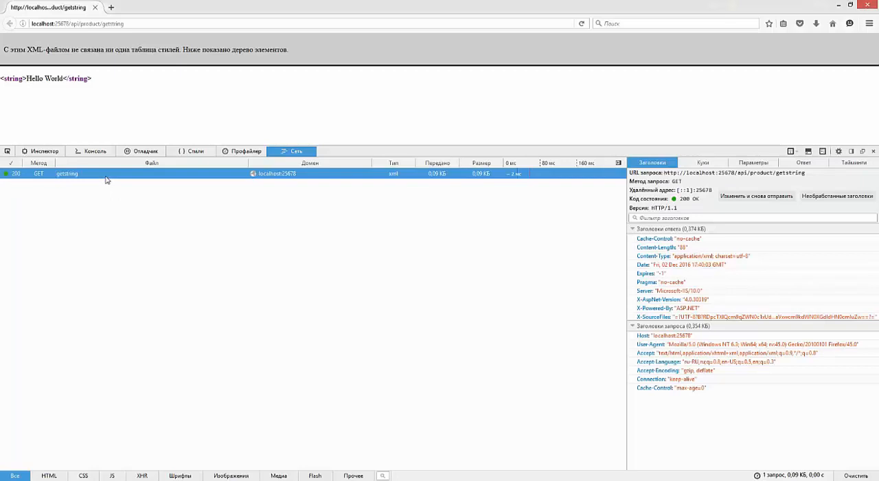
{"action": "mouse_move", "coordinate": [687, 259]}
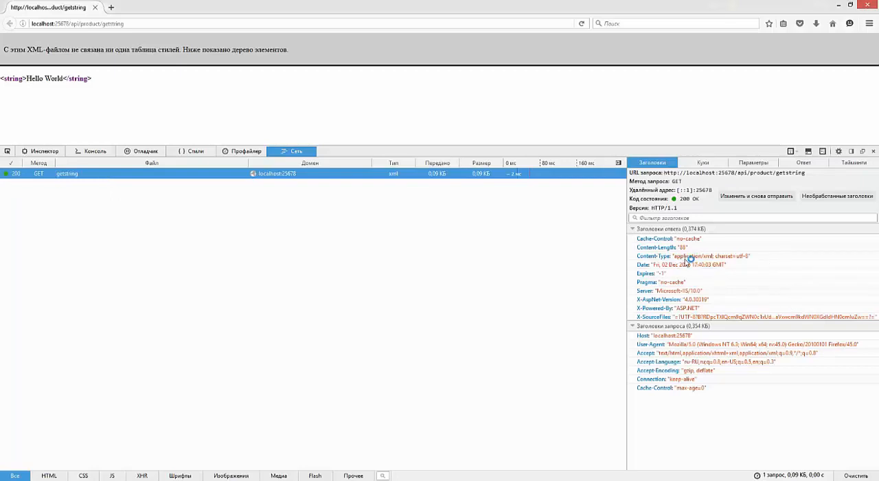
{"action": "mouse_move", "coordinate": [752, 259]}
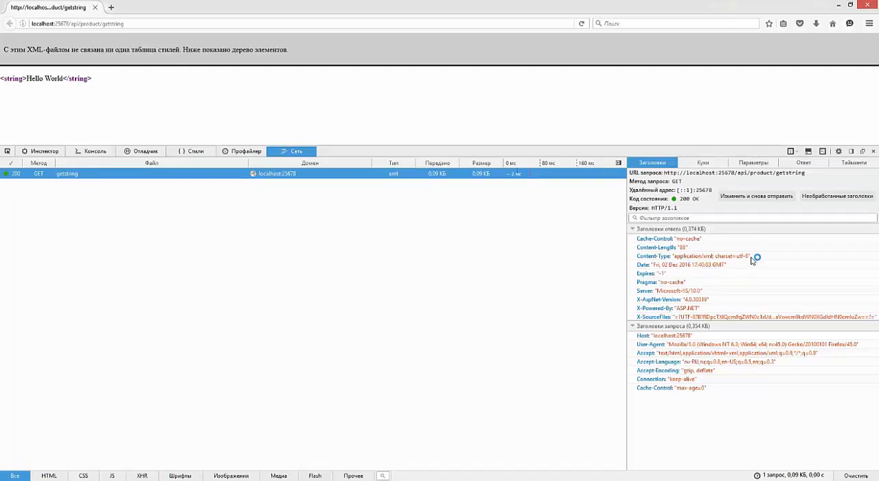
{"action": "left_click", "coordinate": [705, 162]}
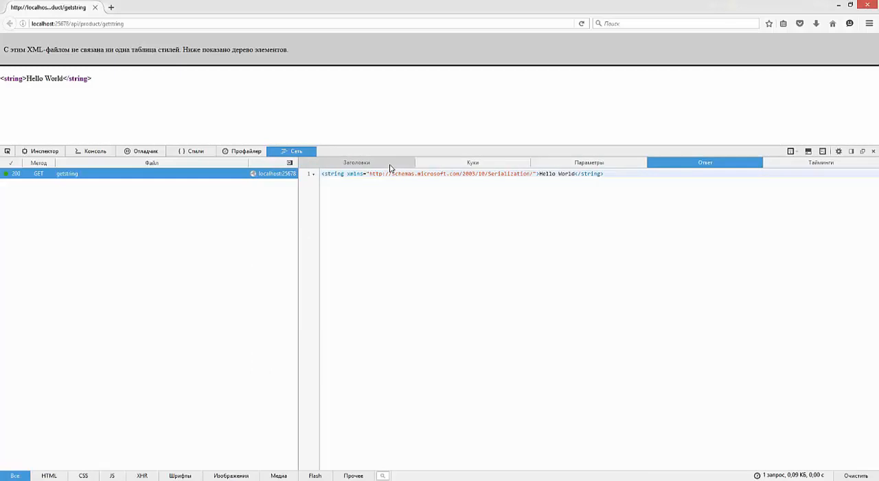
{"action": "left_click", "coordinate": [357, 162]}
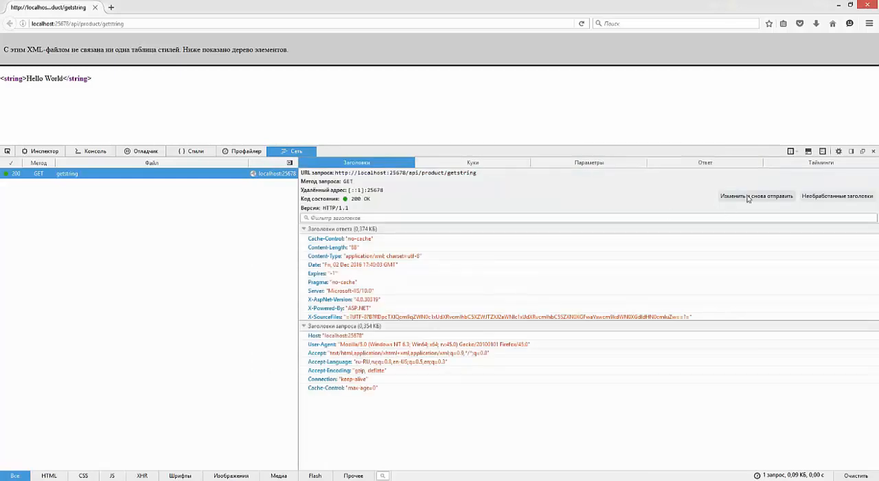
Step: Edit and resend getstring with Accept set to text/html,application/json and view its JSON response
{"action": "left_click", "coordinate": [758, 196]}
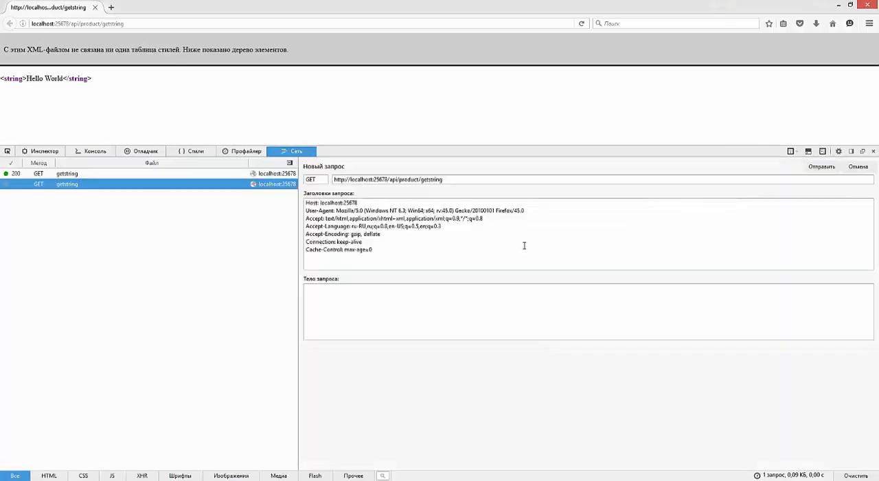
{"action": "left_click_drag", "start_coordinate": [400, 210], "coordinate": [482, 218]}
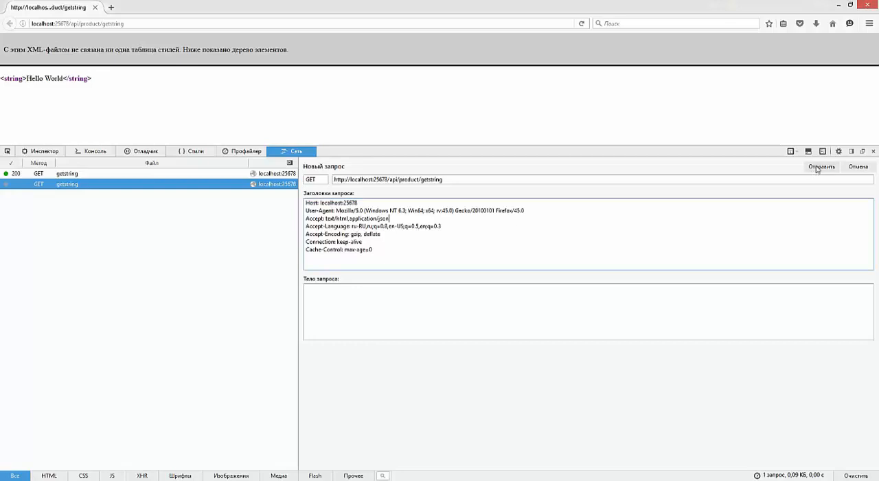
{"action": "left_click", "coordinate": [821, 167]}
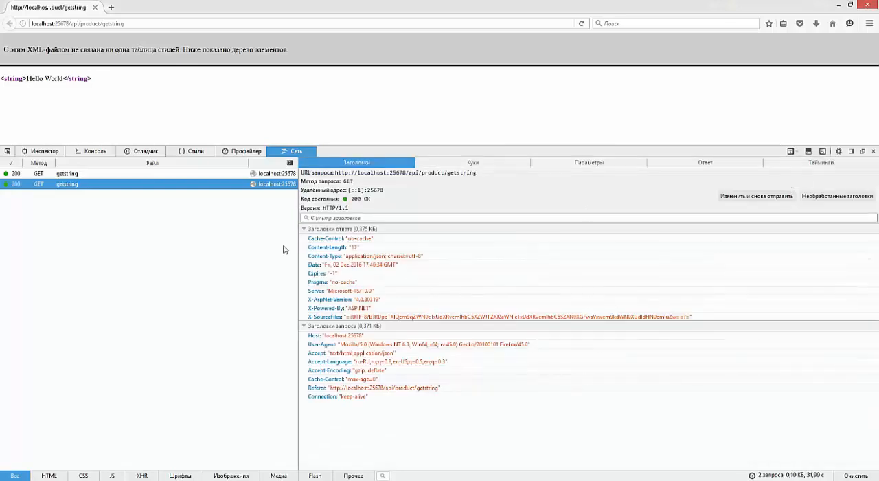
{"action": "left_click", "coordinate": [705, 163]}
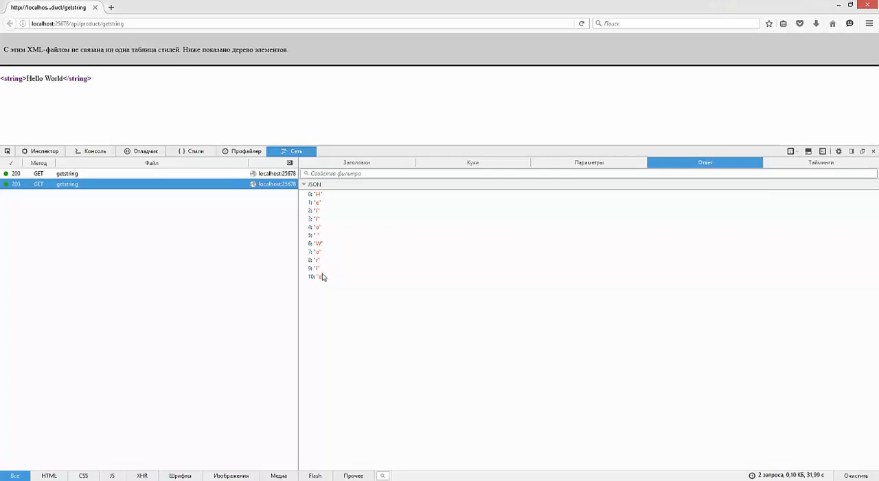
{"action": "mouse_move", "coordinate": [314, 286]}
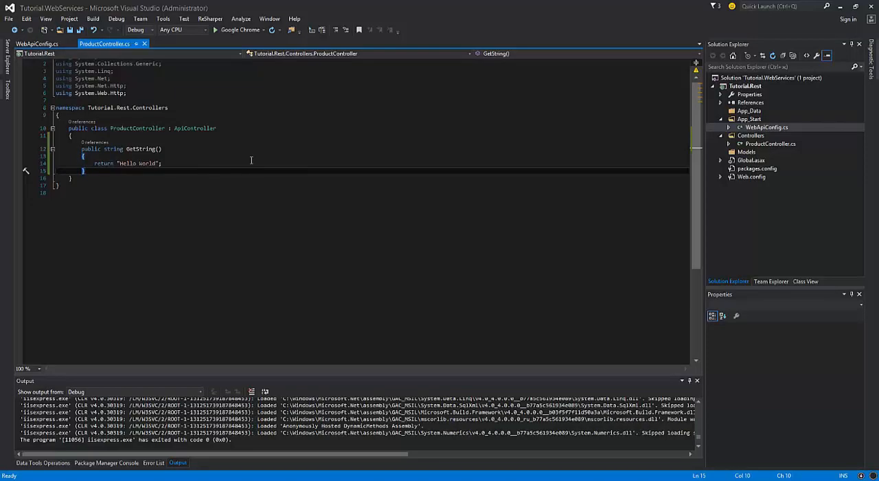
{"action": "left_click", "coordinate": [201, 194]}
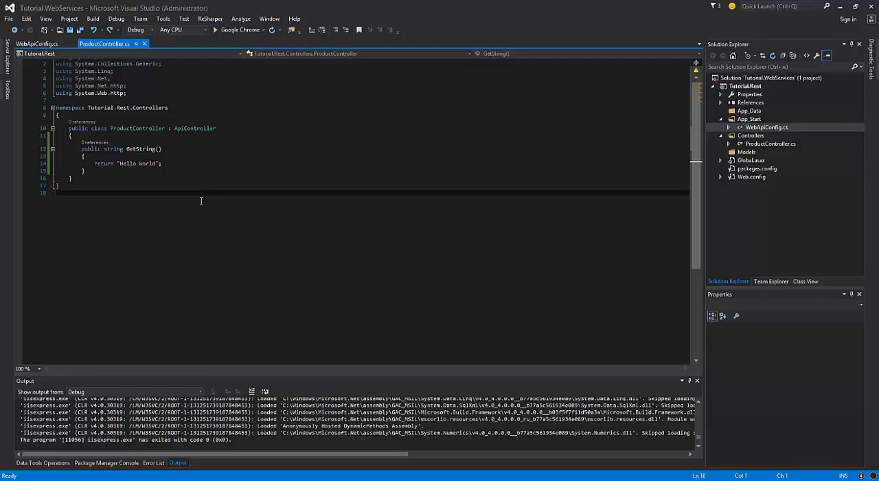
{"action": "left_click", "coordinate": [159, 149]}
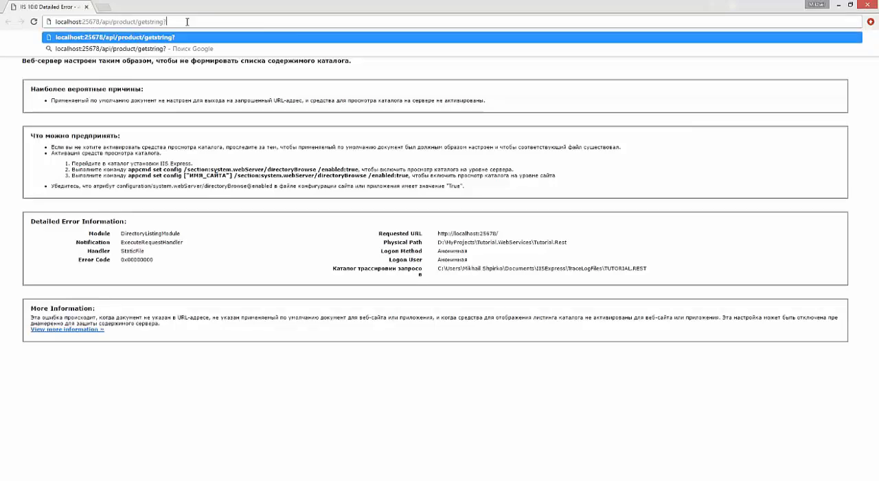
Step: Request api/product/getstring with a ?name= query parameter appended
{"action": "type", "text": "name="}
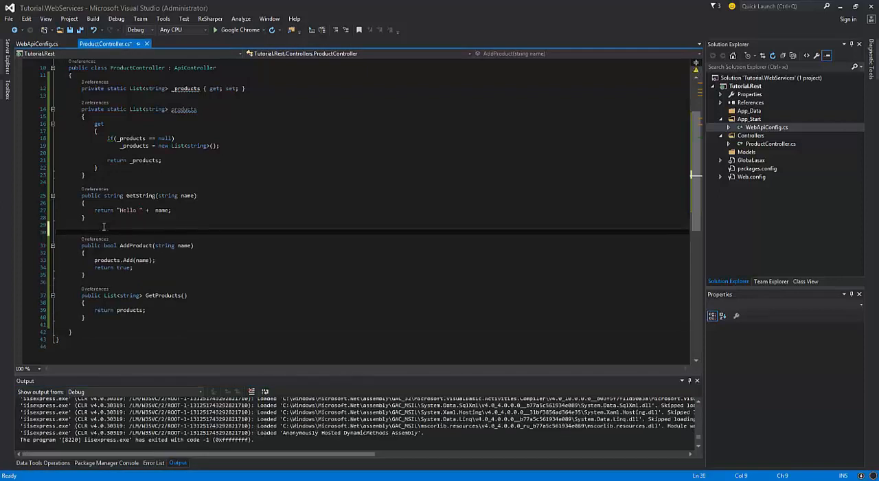
Step: Mark AddProduct and GetProducts with [HttpGet] attributes in ProductController
{"action": "type", "text": "[httpGet"}
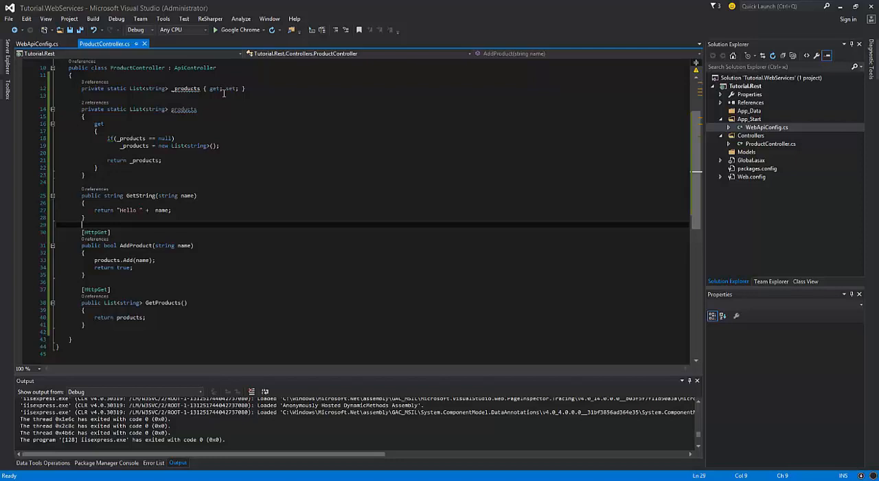
{"action": "left_click", "coordinate": [750, 119]}
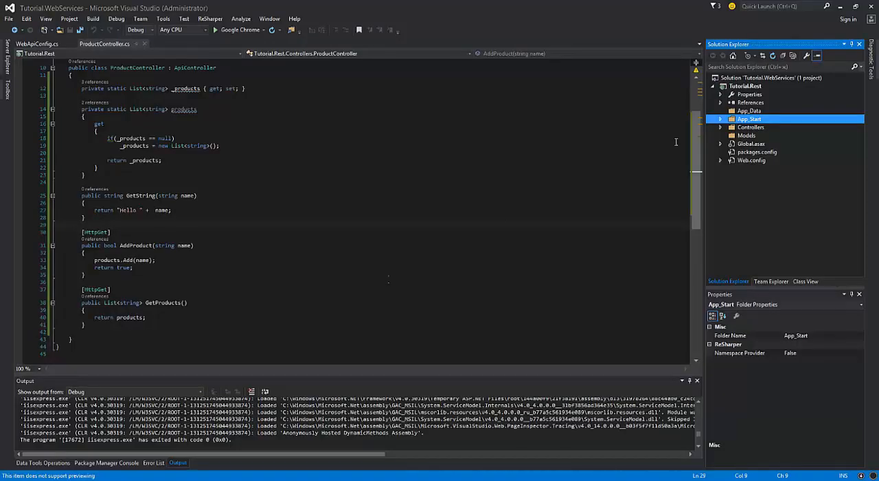
Step: Add a WCF Service Application project named Tutorial.Soap to the Tutorial.WebServices solution
{"action": "left_click", "coordinate": [745, 85]}
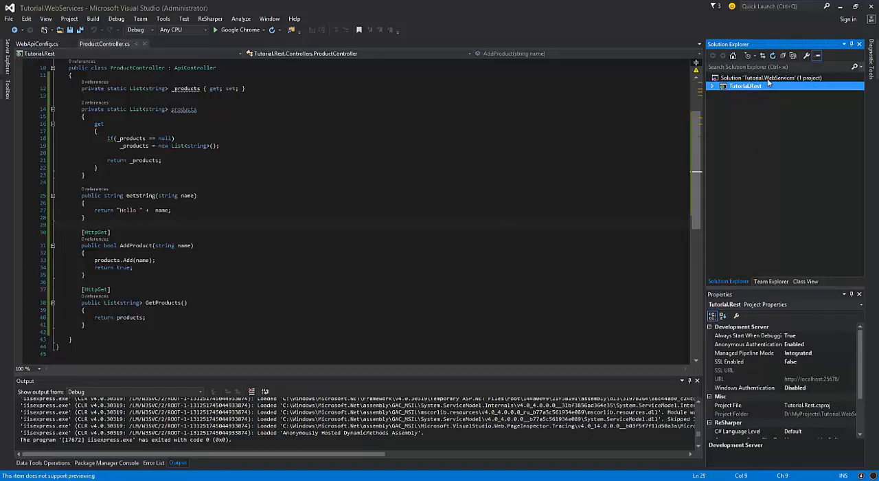
{"action": "left_click", "coordinate": [772, 78]}
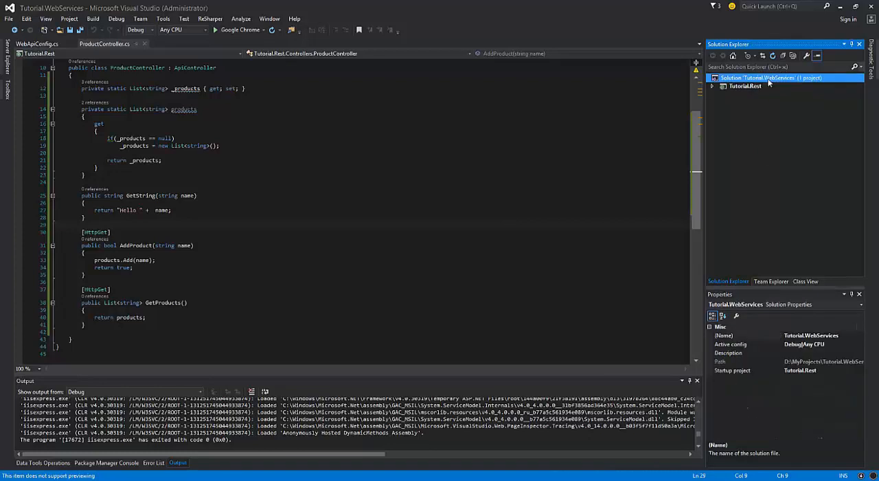
{"action": "right_click", "coordinate": [769, 76]}
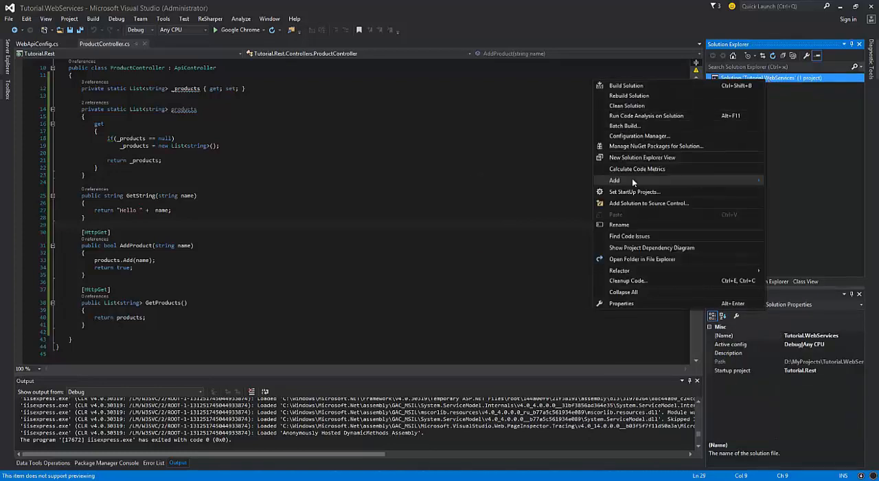
{"action": "left_click", "coordinate": [614, 180]}
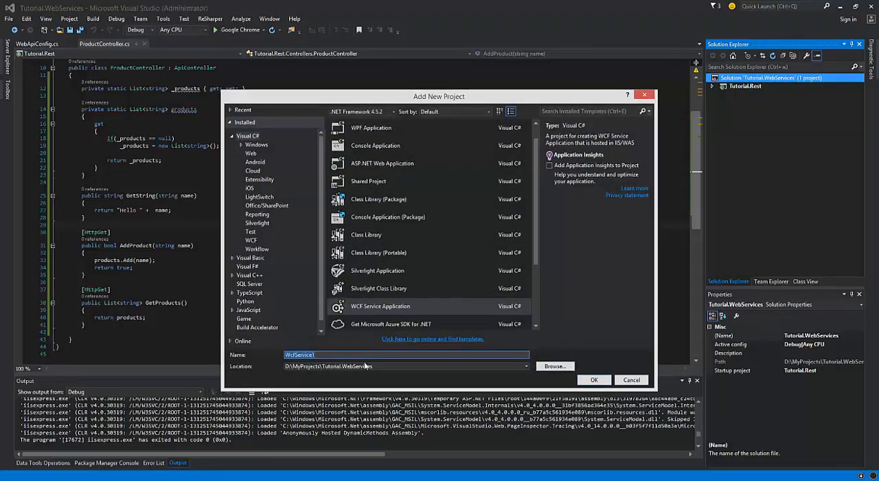
{"action": "type", "text": "Tutorial.Soap"}
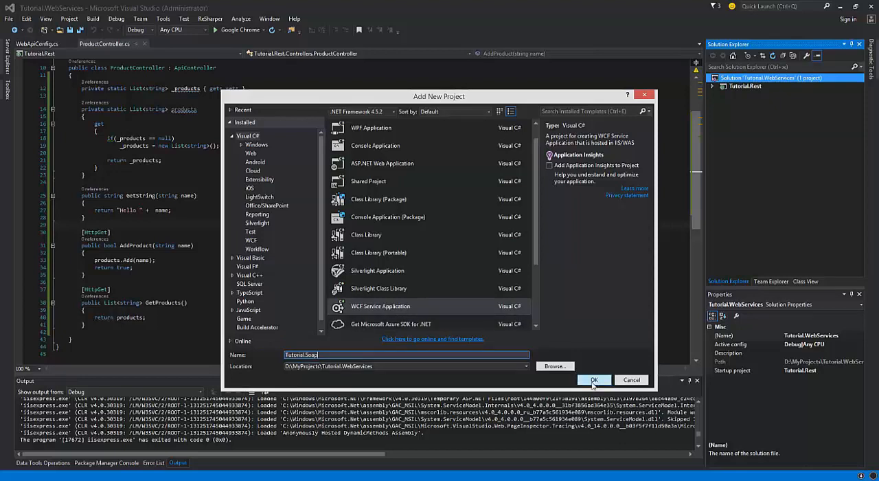
{"action": "left_click", "coordinate": [594, 380]}
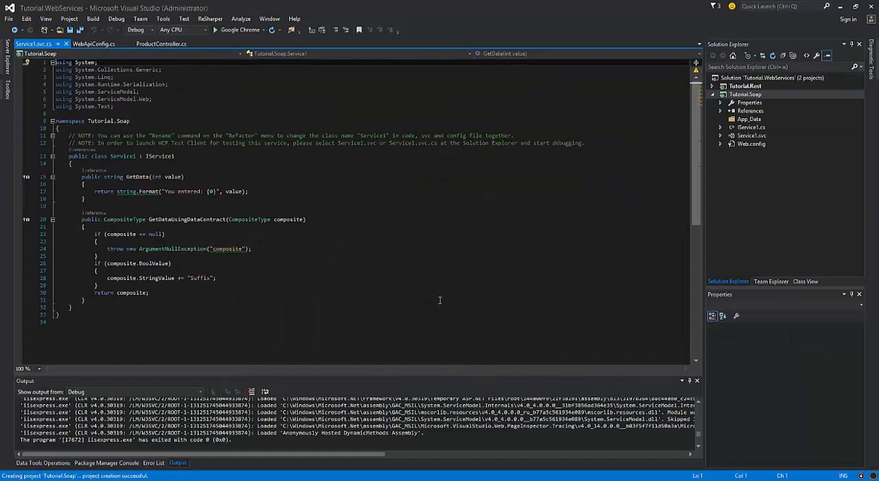
Step: Build Tutorial.Soap and add a discovered Service1 service reference to Tutorial.Rest
{"action": "left_click", "coordinate": [745, 94]}
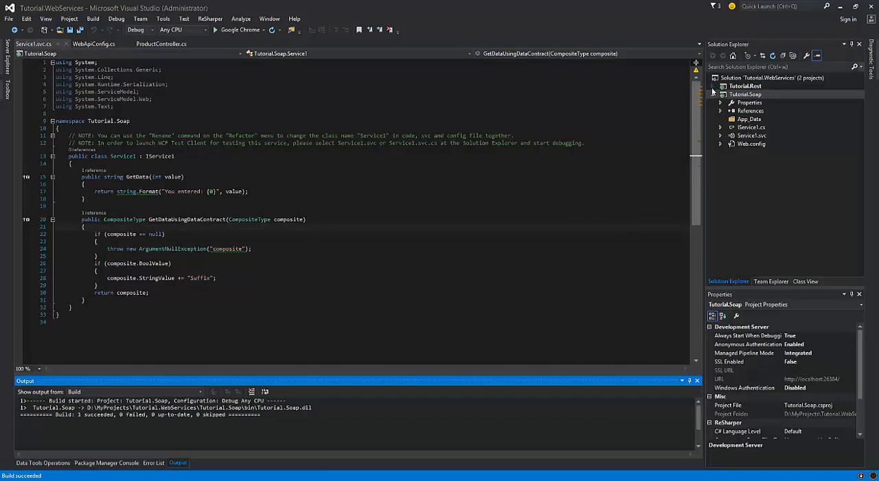
{"action": "left_click", "coordinate": [721, 86]}
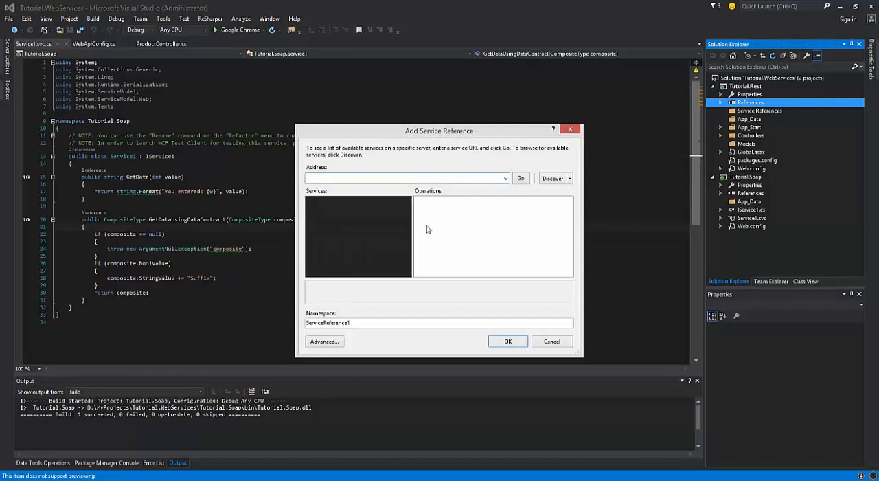
{"action": "left_click", "coordinate": [553, 178]}
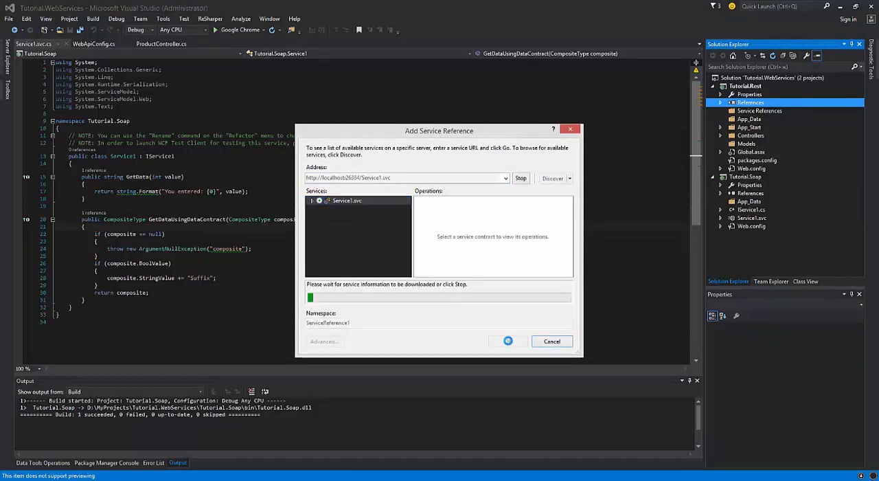
{"action": "left_click", "coordinate": [508, 341]}
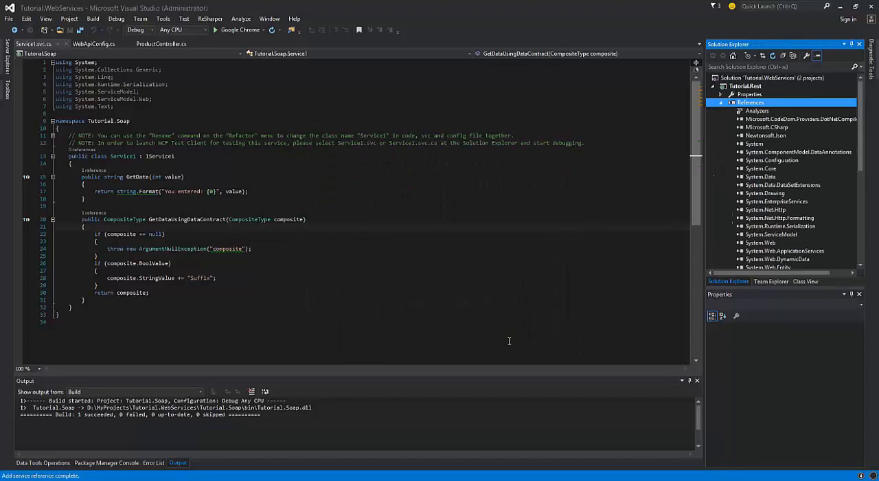
{"action": "left_click", "coordinate": [722, 102]}
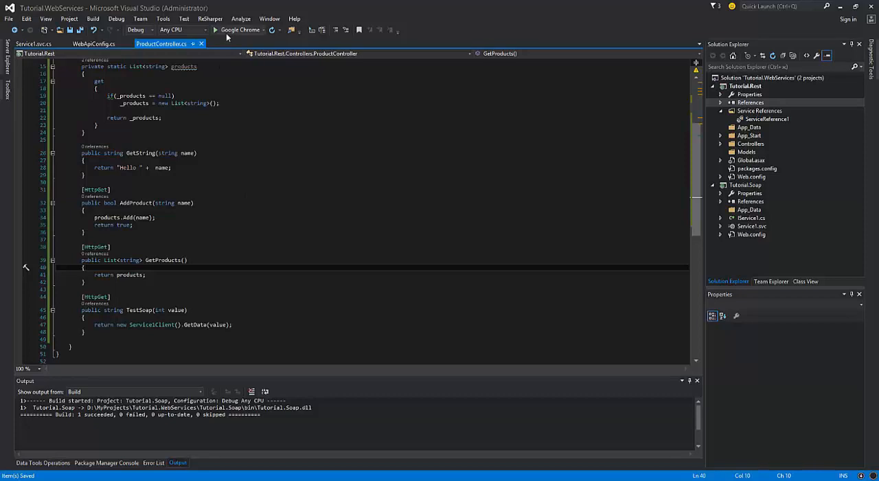
{"action": "mouse_move", "coordinate": [240, 30]}
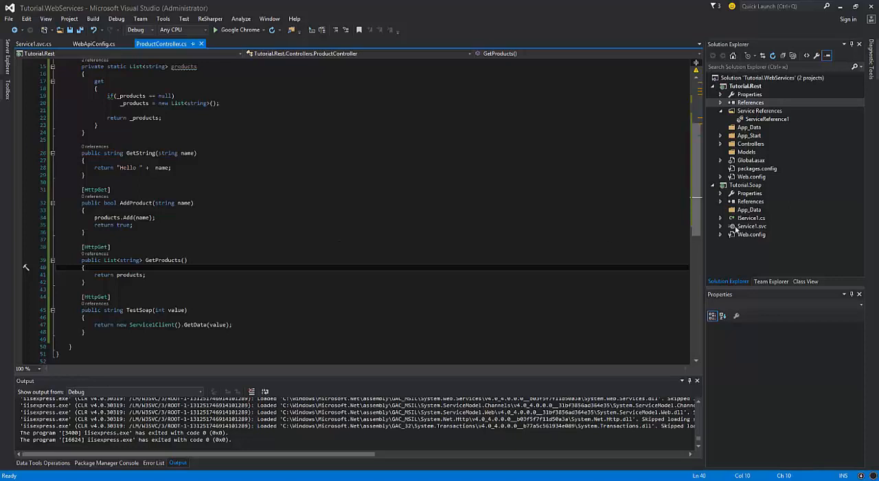
Step: Delete the composite-type sample from IService1, leaving AddProduct and GetProducts, and show Service1's implementation
{"action": "left_click", "coordinate": [751, 217]}
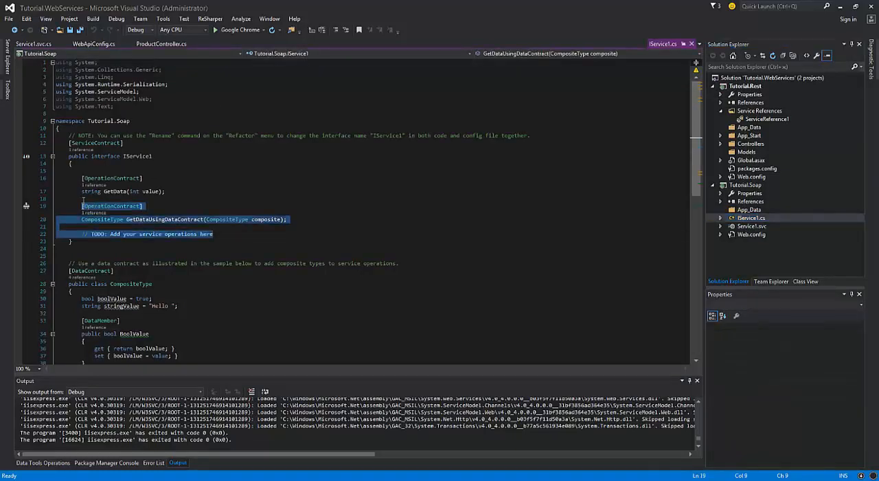
{"action": "key", "text": "Delete"}
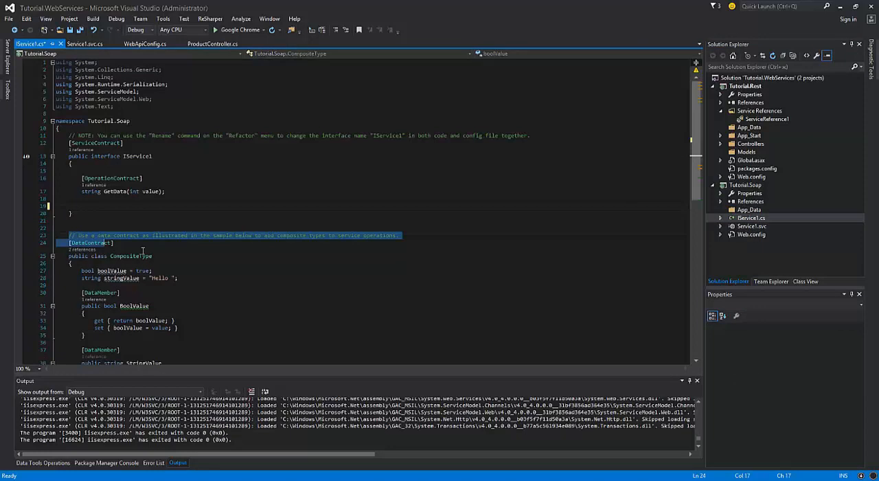
{"action": "scroll", "scroll_direction": "down", "scroll_amount": 3}
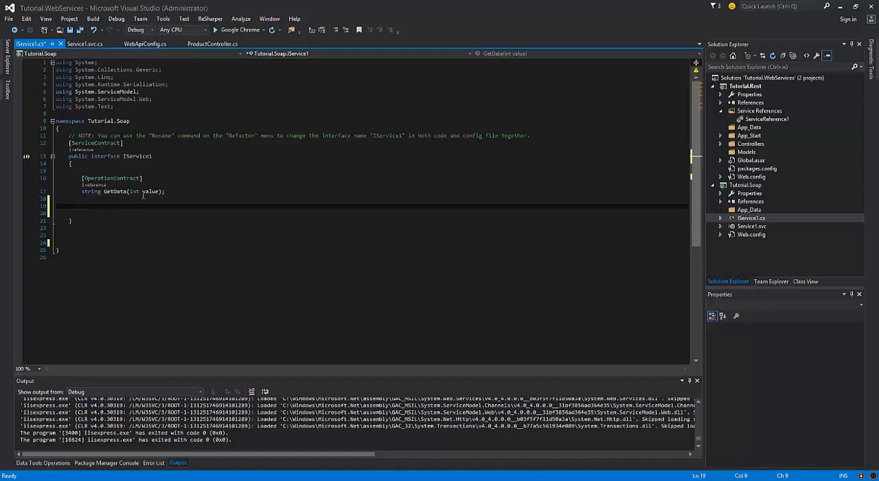
{"action": "double_click", "coordinate": [111, 178]}
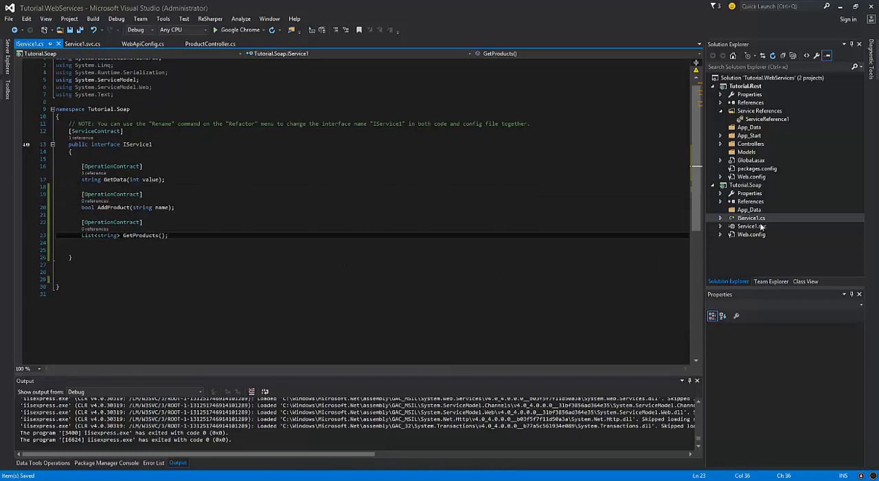
{"action": "left_click", "coordinate": [751, 226]}
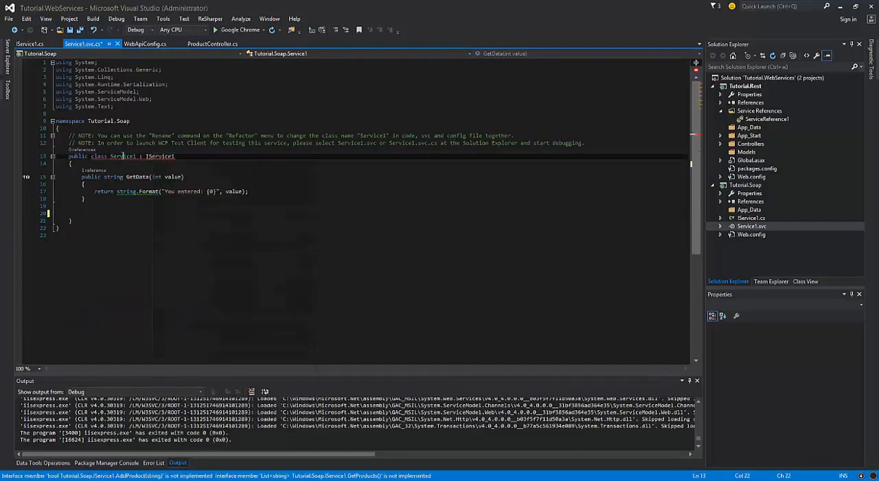
Step: Generate AddProduct and GetProducts stubs in Service1 via Implement missing members
{"action": "left_click", "coordinate": [27, 156]}
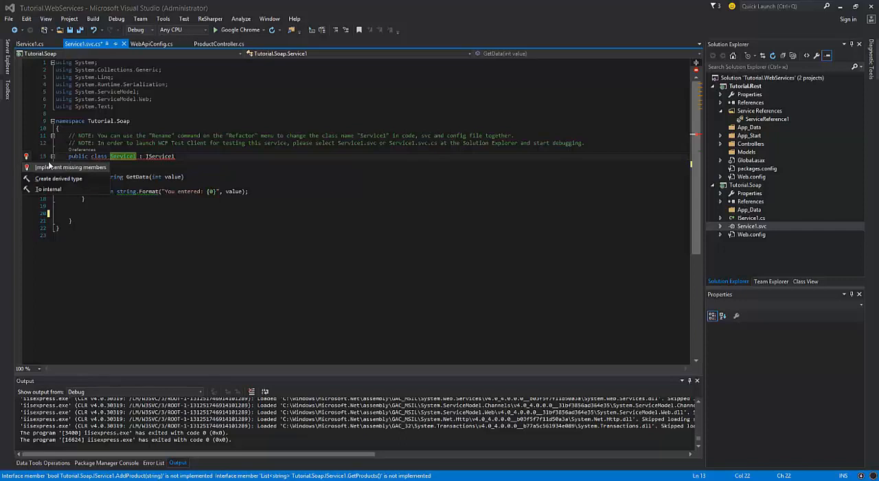
{"action": "left_click", "coordinate": [71, 167]}
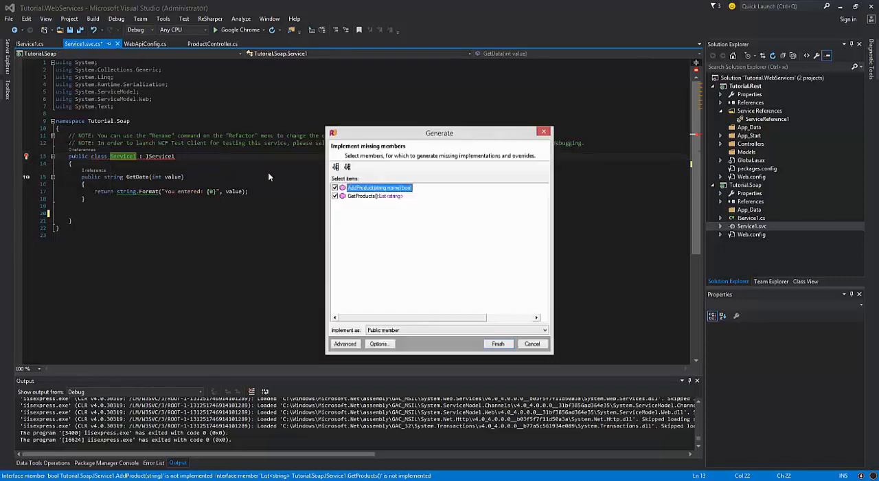
{"action": "left_click", "coordinate": [498, 344]}
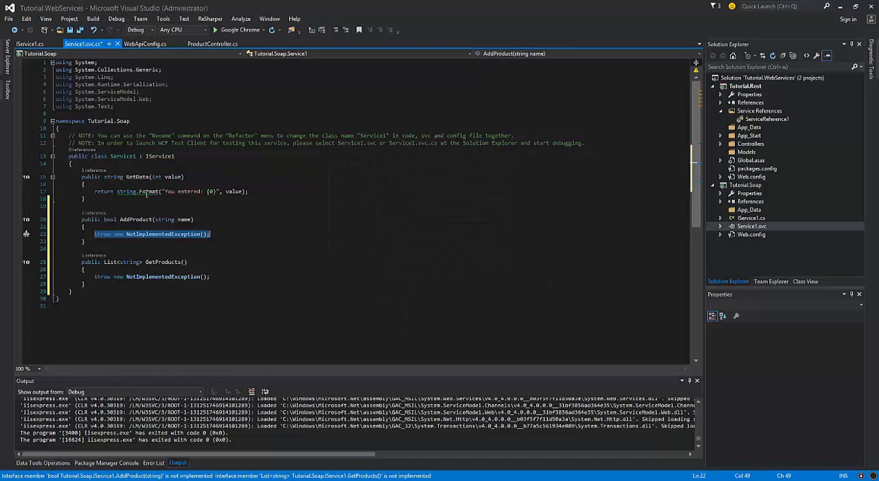
{"action": "left_click", "coordinate": [213, 44]}
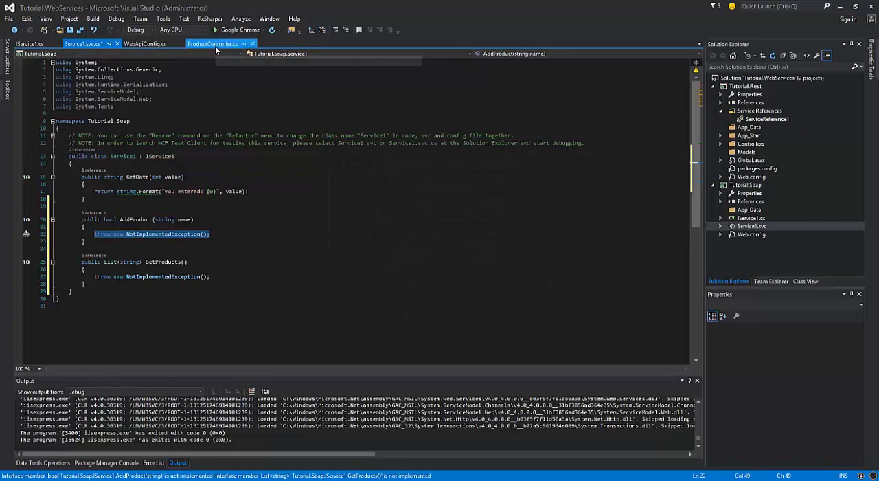
{"action": "mouse_move", "coordinate": [213, 44]}
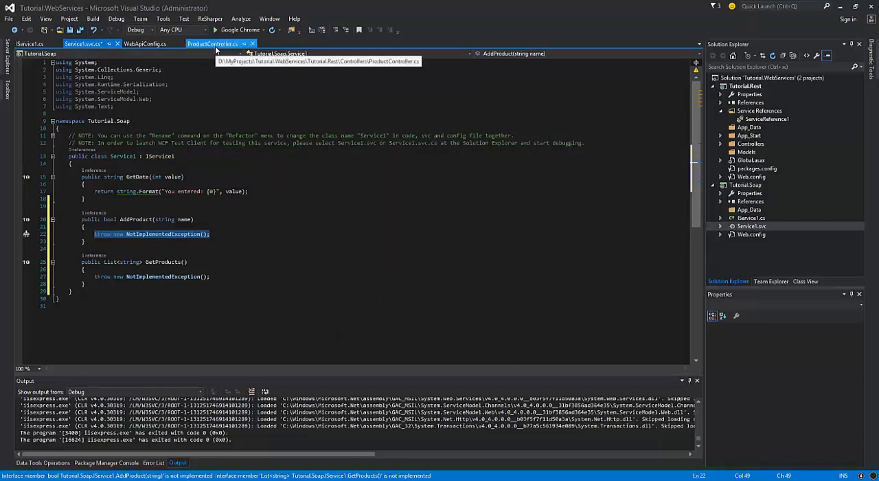
{"action": "mouse_move", "coordinate": [216, 50]}
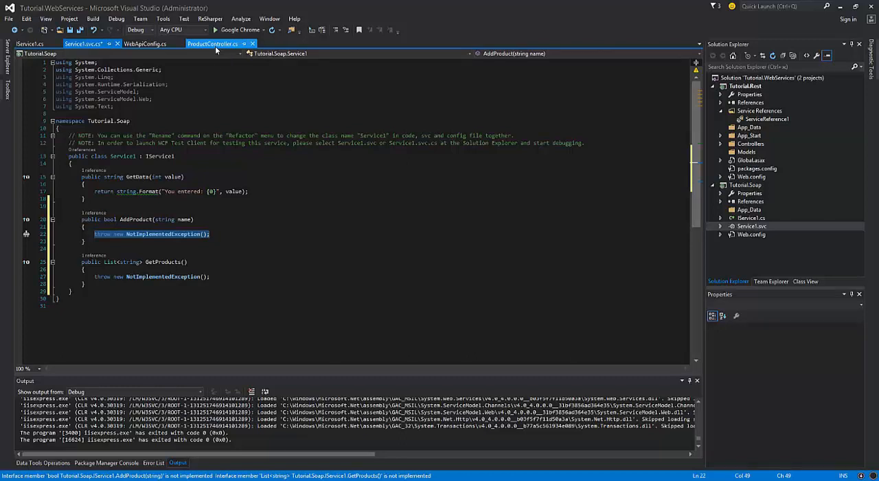
Step: Copy the static products list from ProductController and make AddProduct add names and GetProducts return the list
{"action": "left_click", "coordinate": [213, 44]}
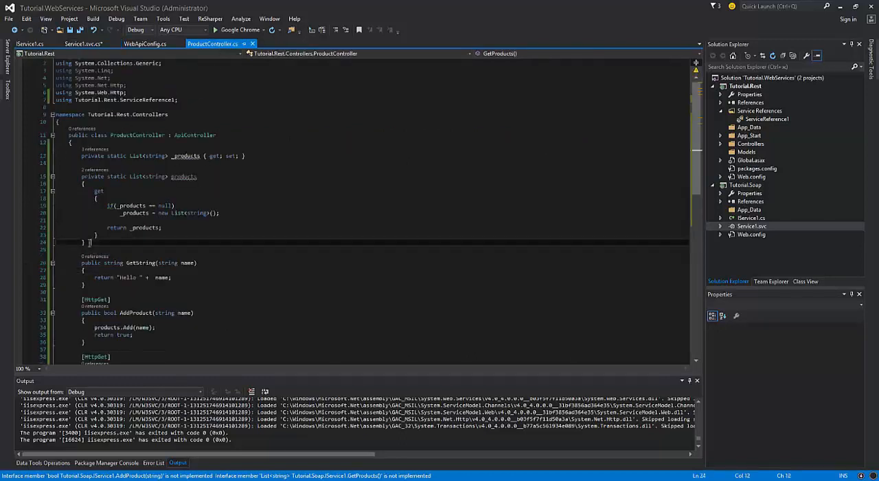
{"action": "left_click", "coordinate": [83, 44]}
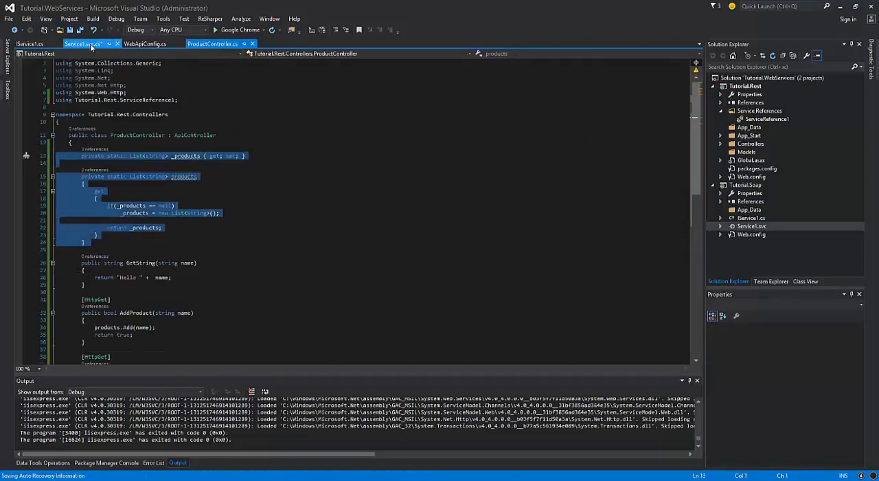
{"action": "left_click", "coordinate": [82, 44]}
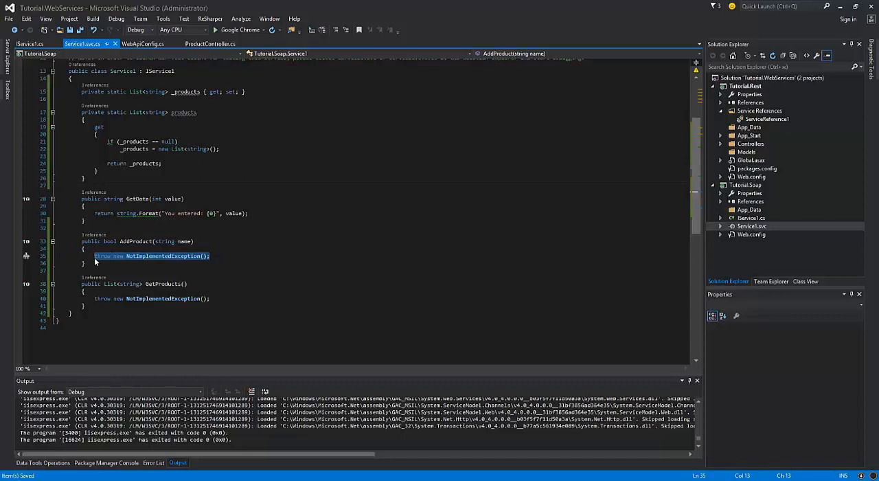
{"action": "type", "text": "products.Add(name);"}
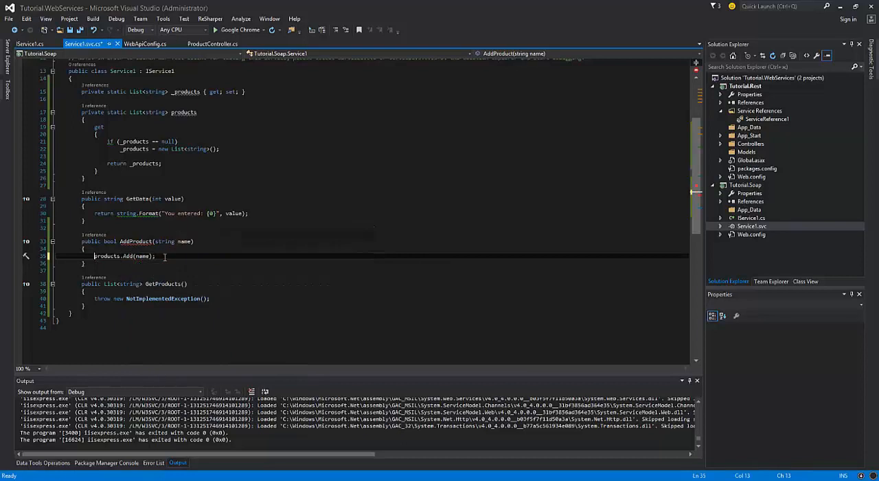
{"action": "type", "text": "return true;"}
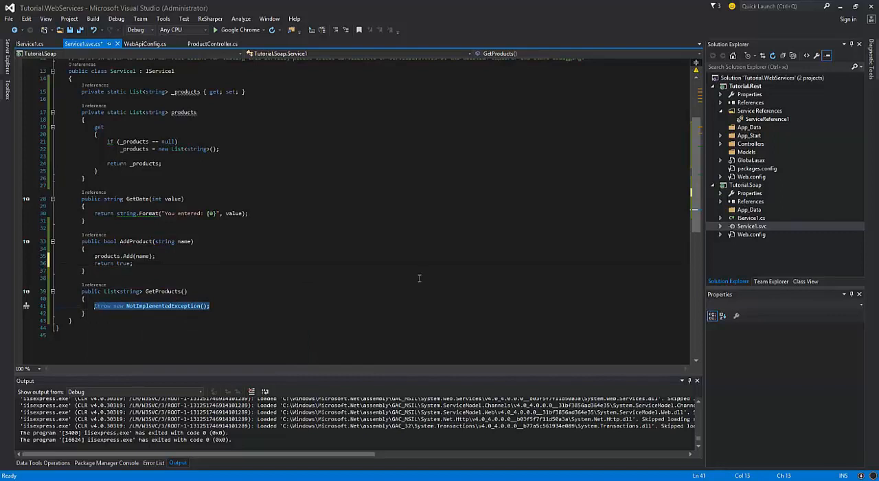
{"action": "type", "text": "return products;"}
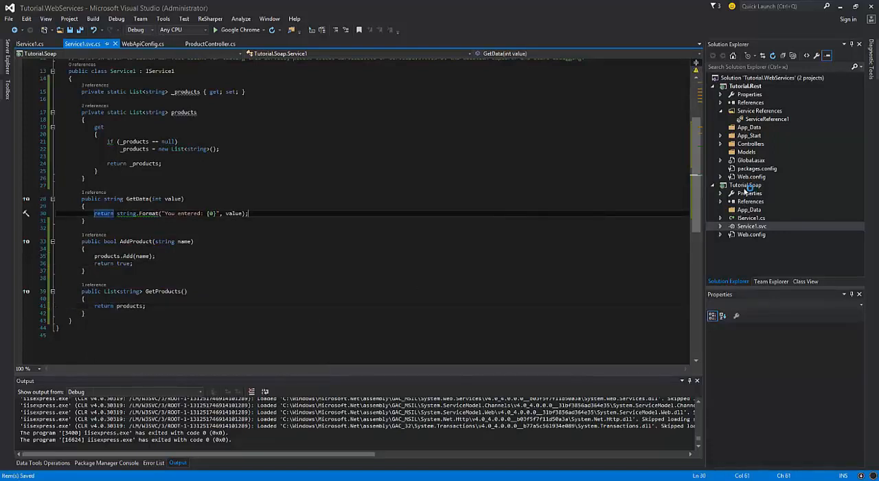
{"action": "right_click", "coordinate": [745, 184]}
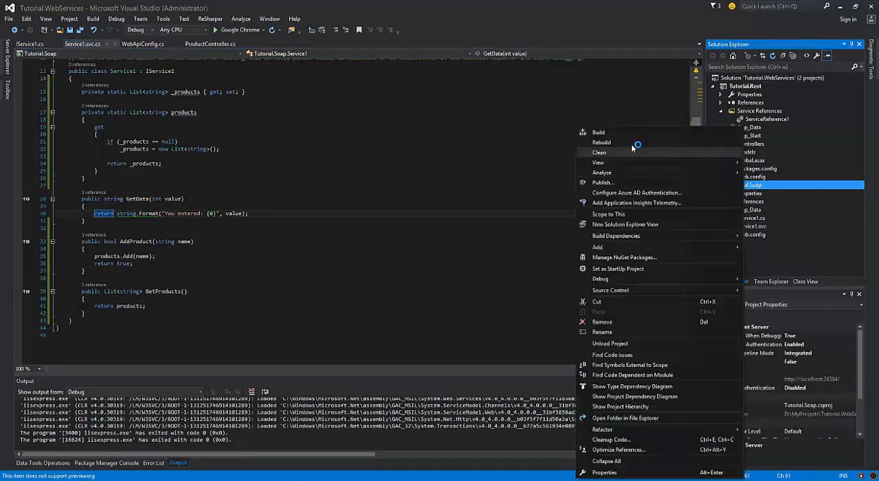
Step: Build Tutorial.Soap and update ServiceReference1 from the rebuilt service
{"action": "left_click", "coordinate": [599, 131]}
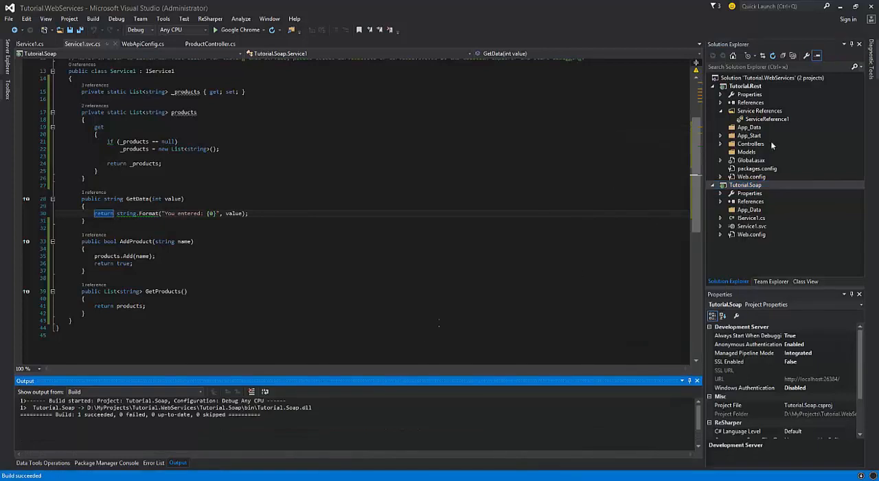
{"action": "right_click", "coordinate": [766, 119]}
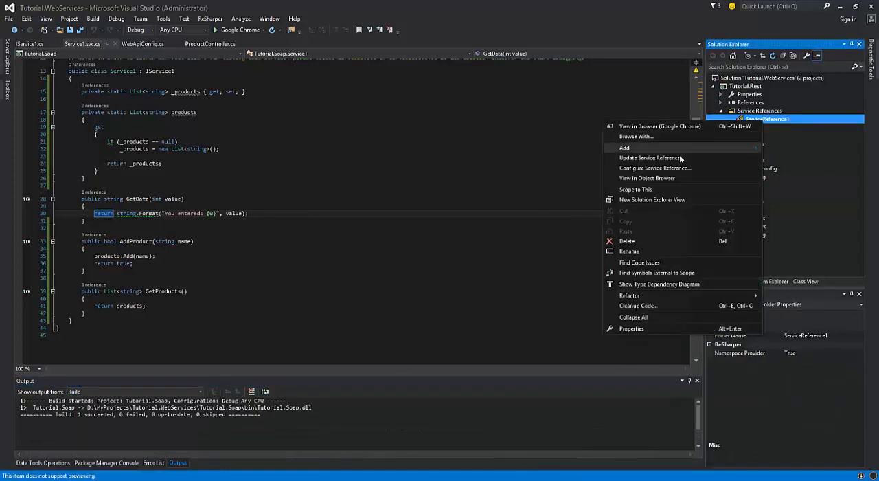
{"action": "left_click", "coordinate": [652, 158]}
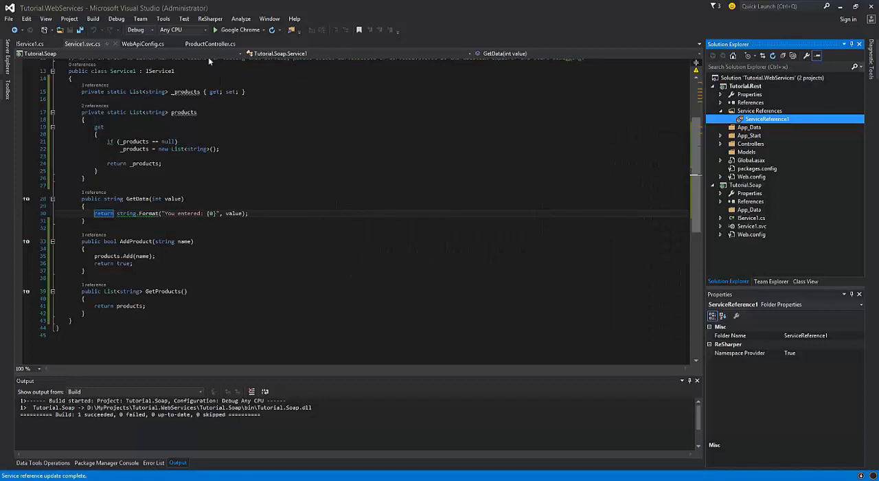
{"action": "mouse_move", "coordinate": [209, 44]}
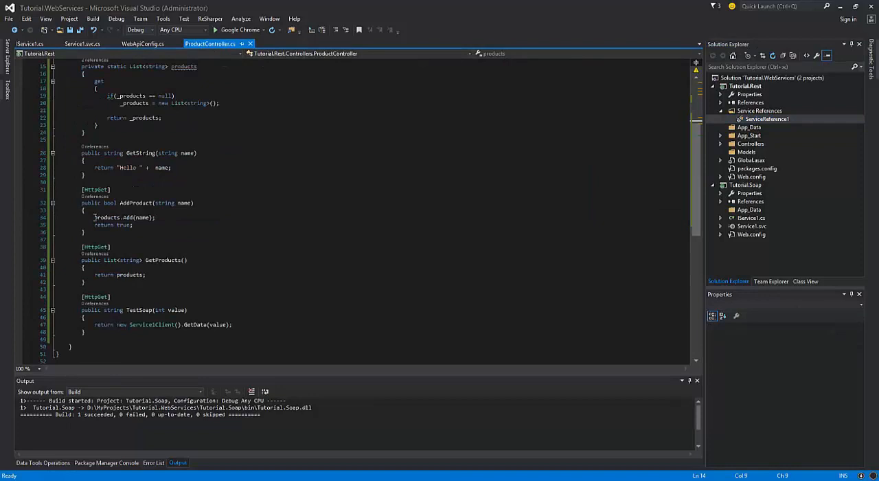
Step: Rewrite ProductController's AddProduct and GetProducts to call new Service1Client() and start a build
{"action": "double_click", "coordinate": [107, 217]}
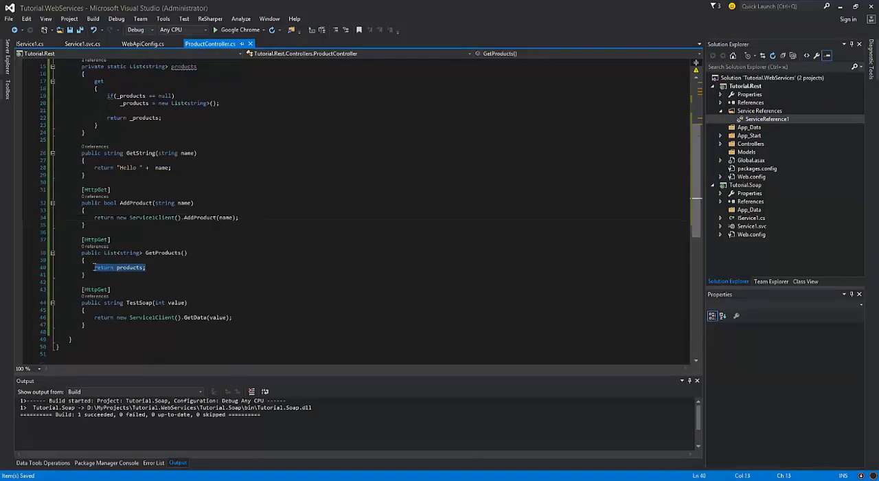
{"action": "mouse_move", "coordinate": [110, 253]}
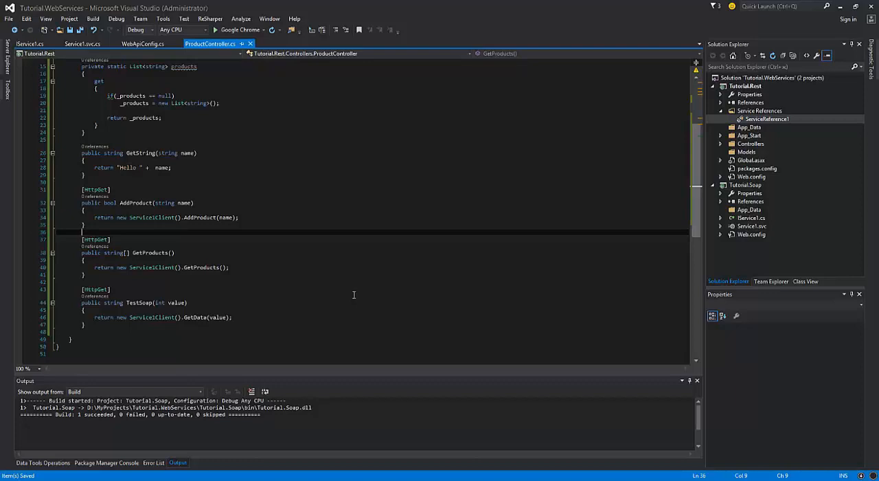
{"action": "left_click", "coordinate": [215, 30]}
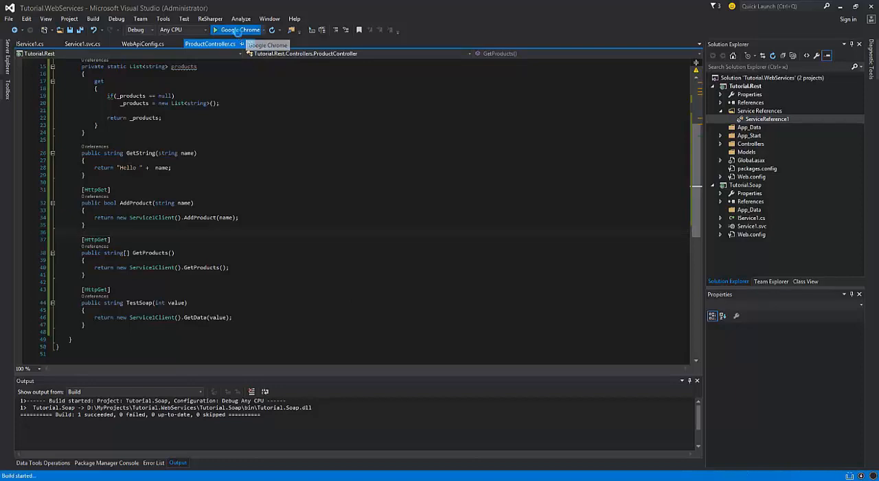
{"action": "left_click", "coordinate": [216, 30]}
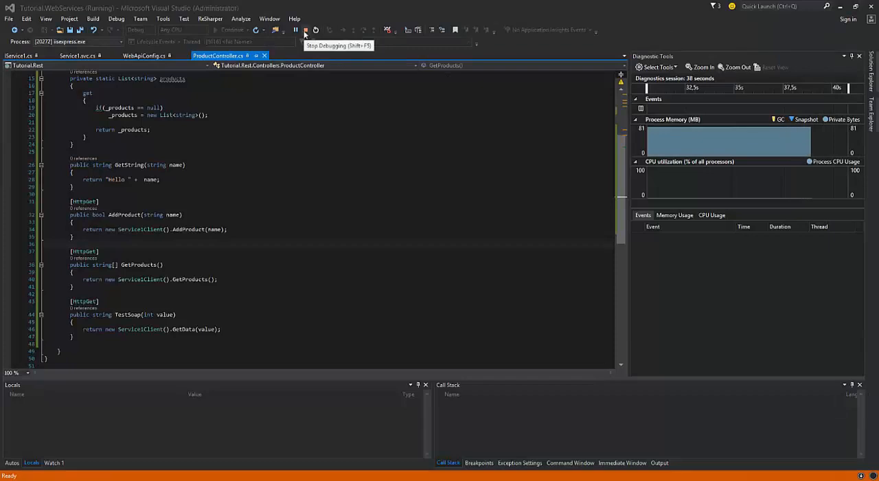
{"action": "left_click", "coordinate": [306, 30]}
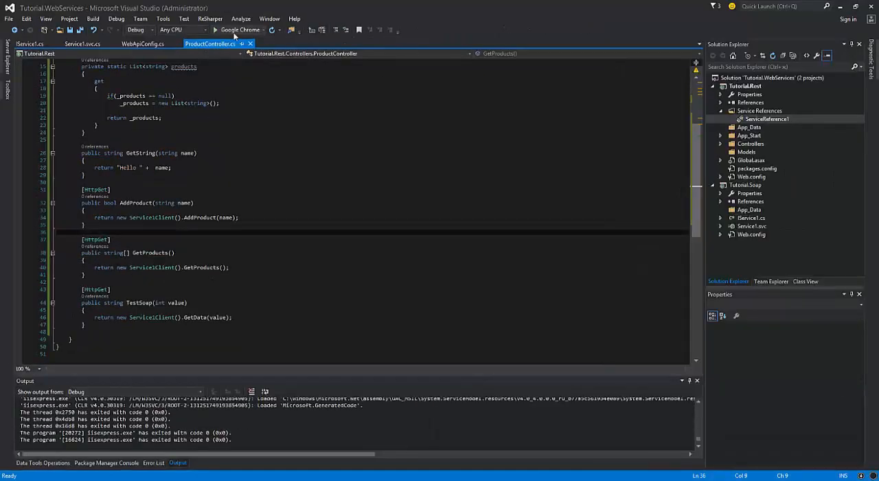